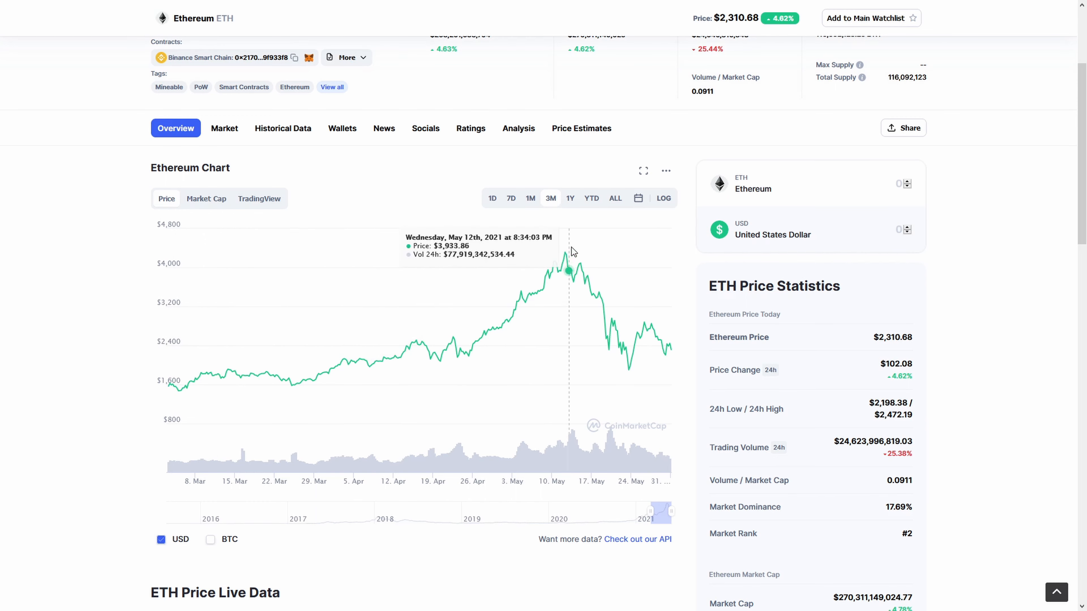
mouse_move(630, 296)
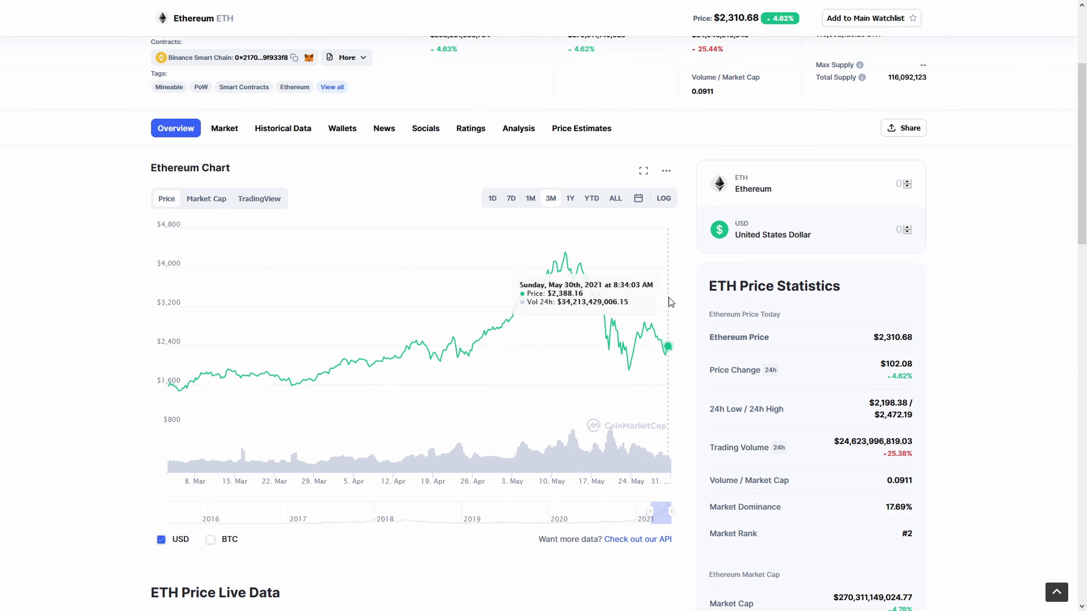
mouse_move(696, 340)
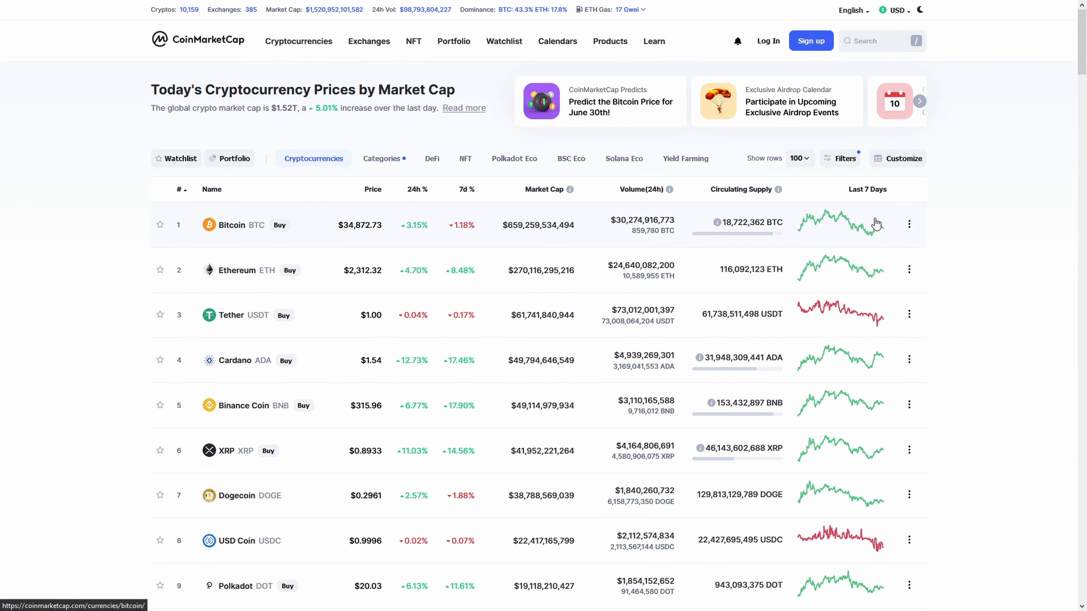
Scroll down the CoinMarketCap page from the Ethereum price chart.
scroll(down, 3)
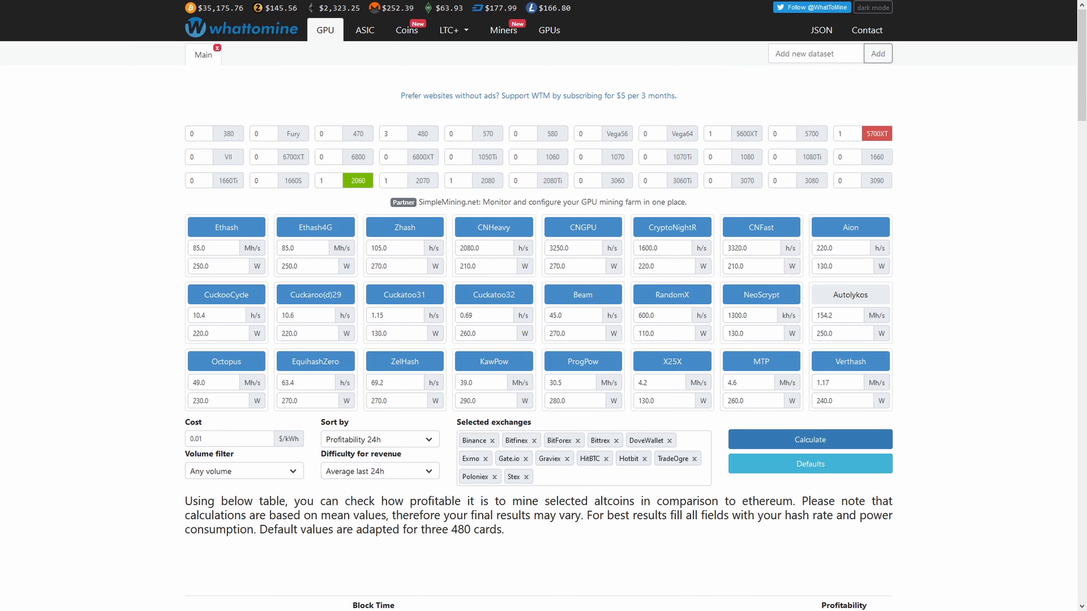
mouse_move(204, 37)
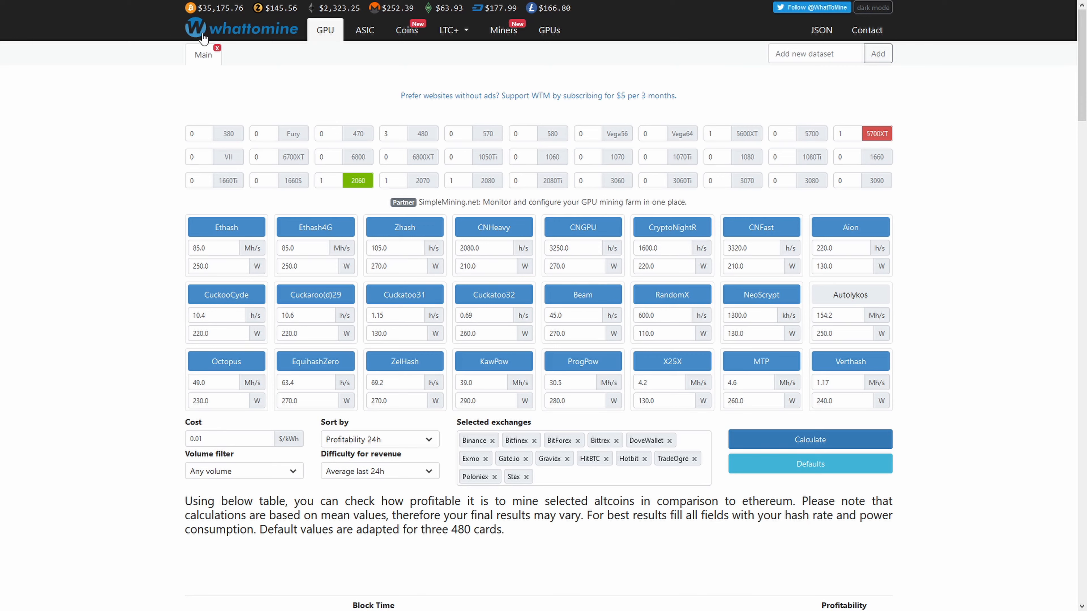
mouse_move(997, 114)
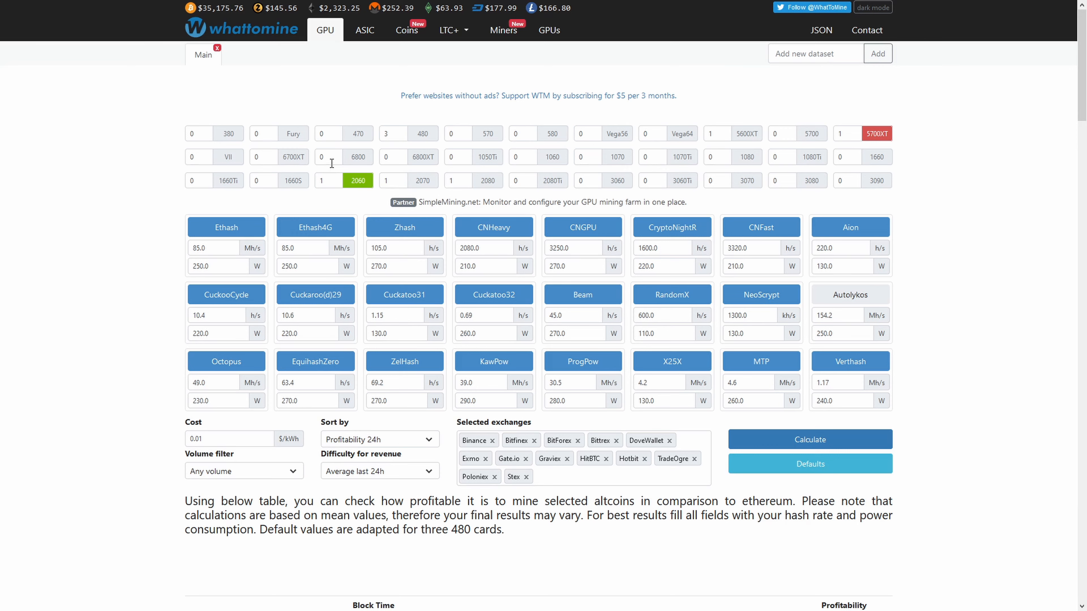
mouse_move(893, 79)
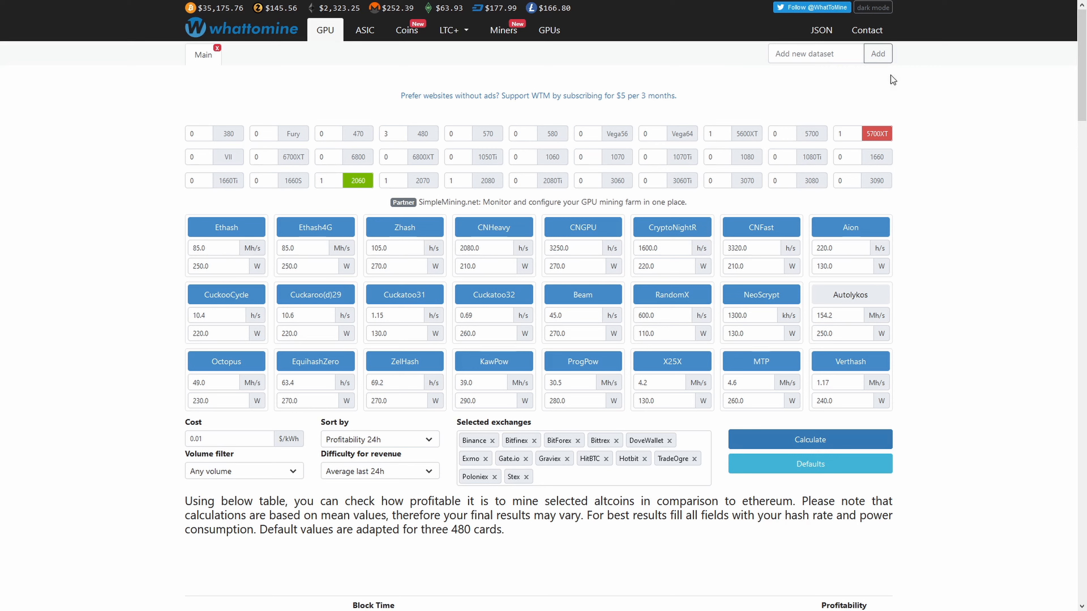
mouse_move(920, 149)
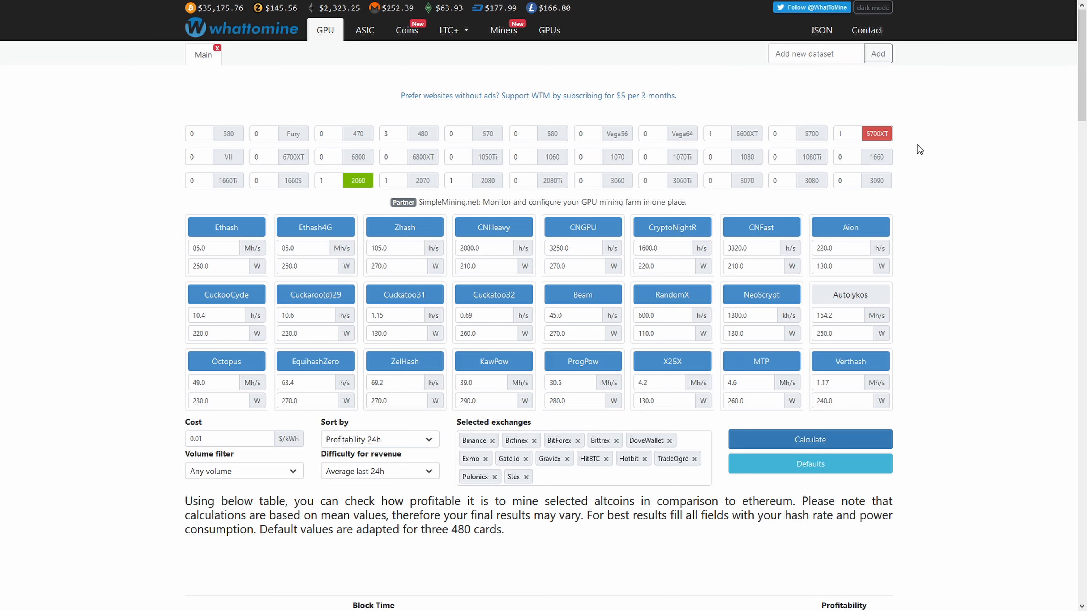
mouse_move(358, 180)
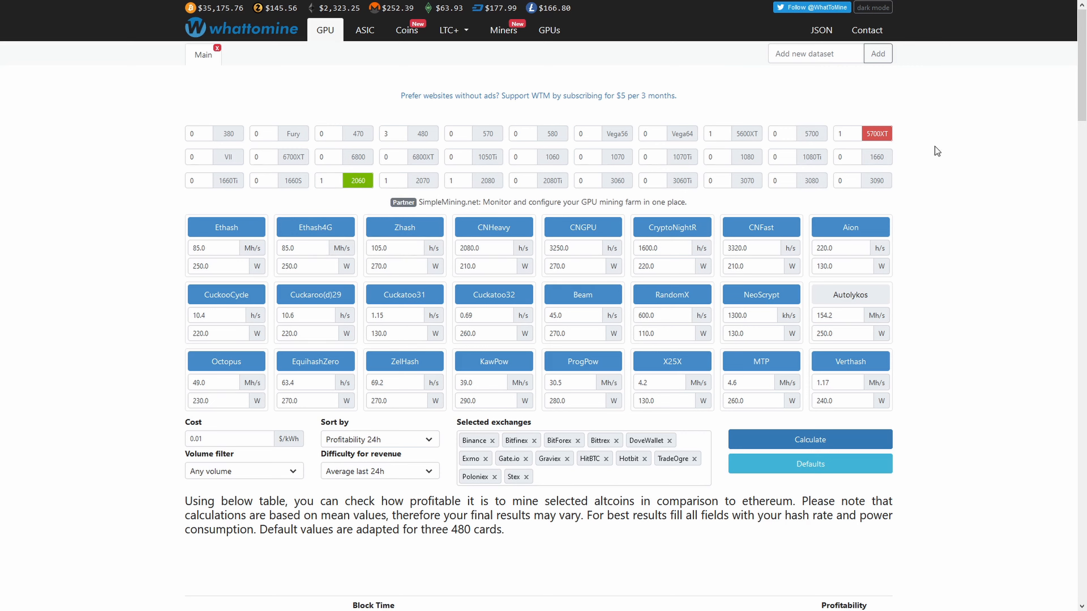
mouse_move(946, 154)
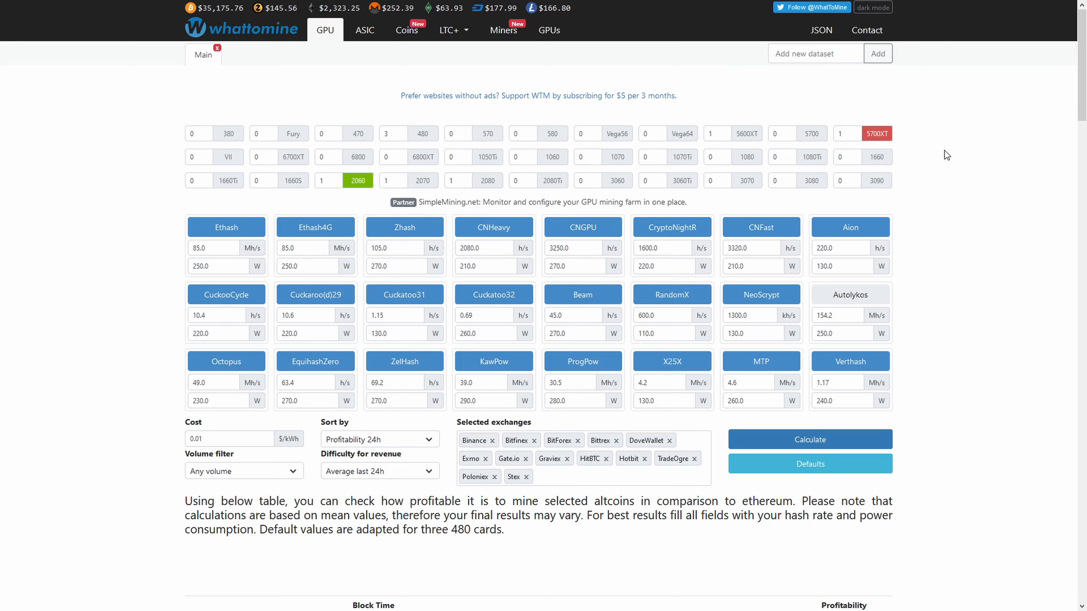
mouse_move(297, 439)
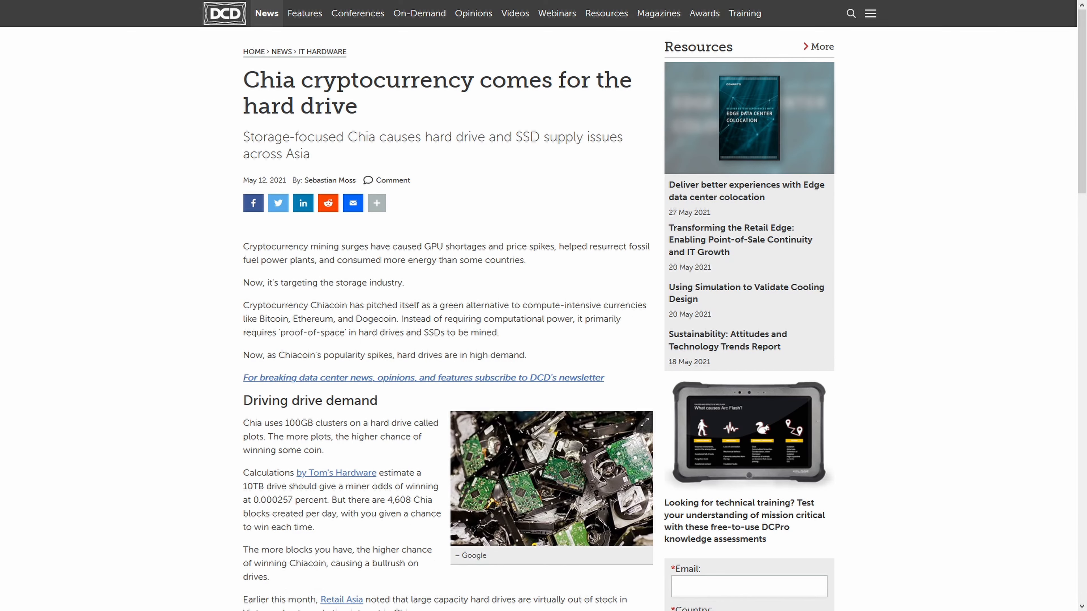
mouse_move(245, 88)
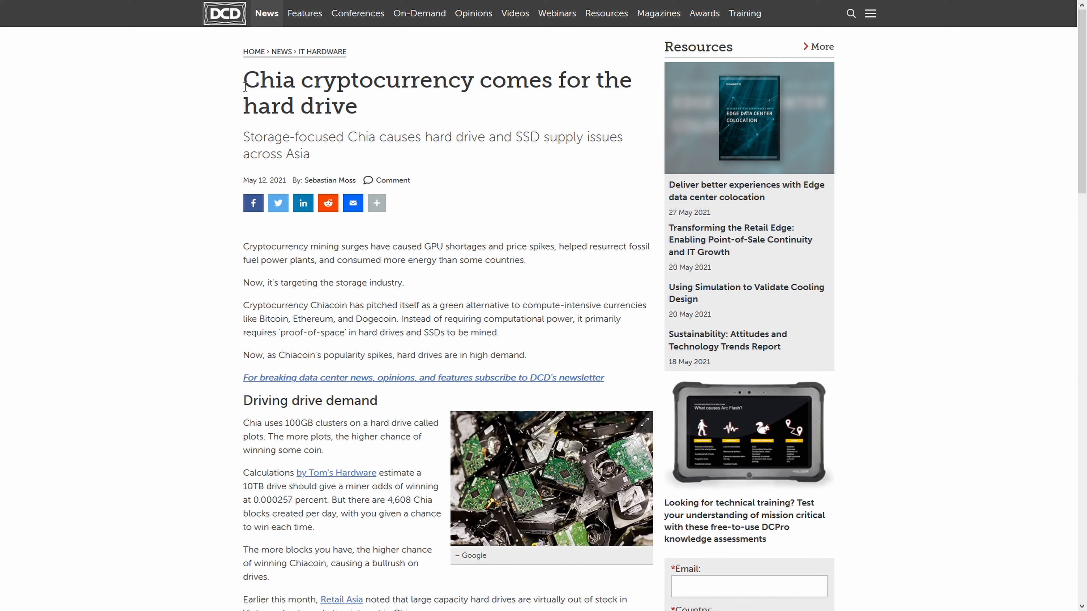
mouse_move(451, 102)
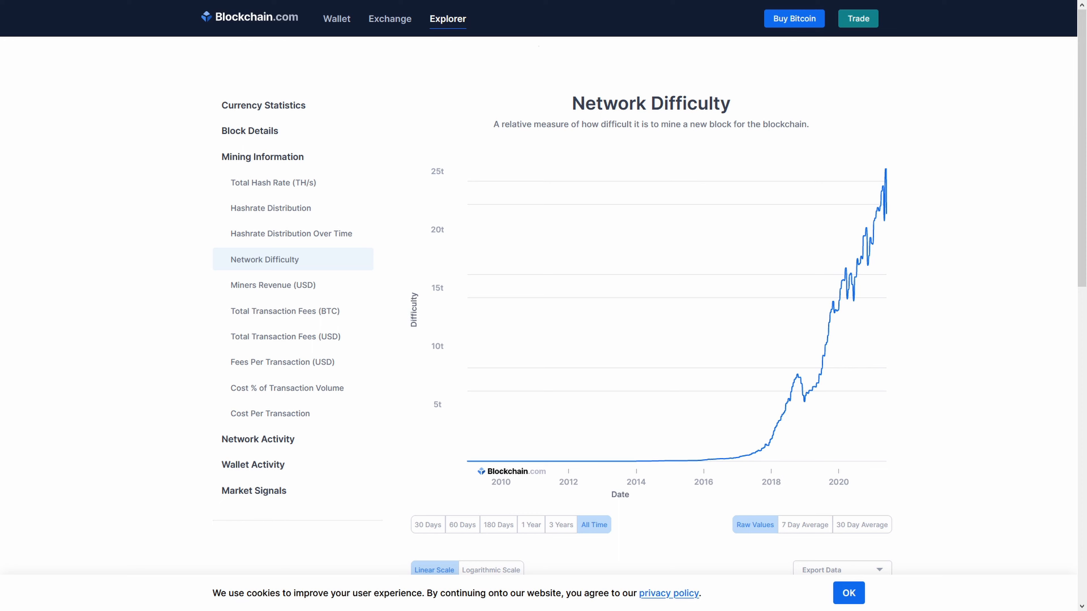
mouse_move(467, 309)
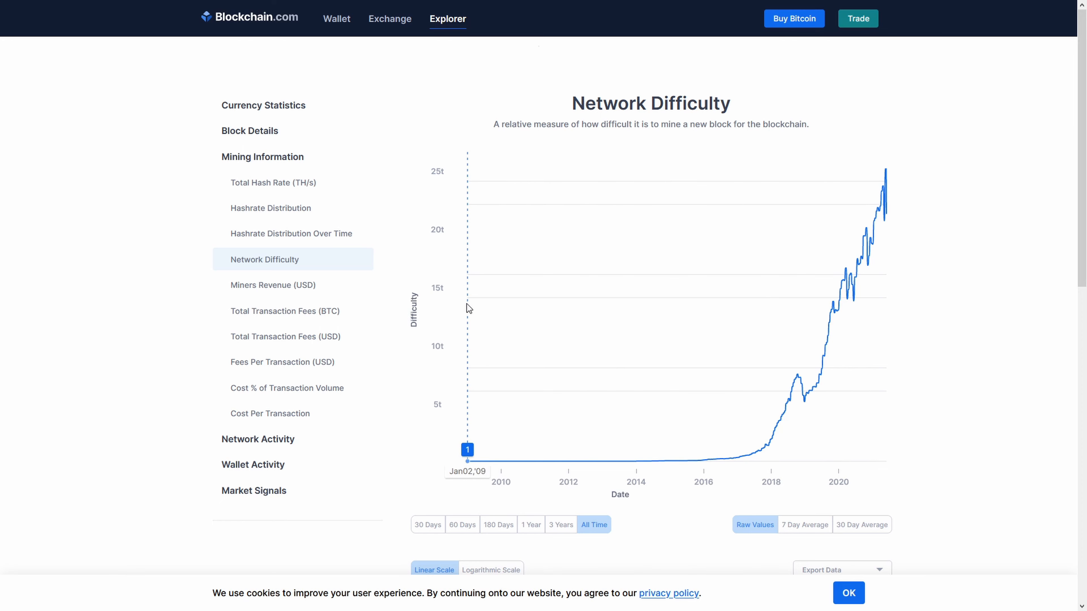
mouse_move(756, 317)
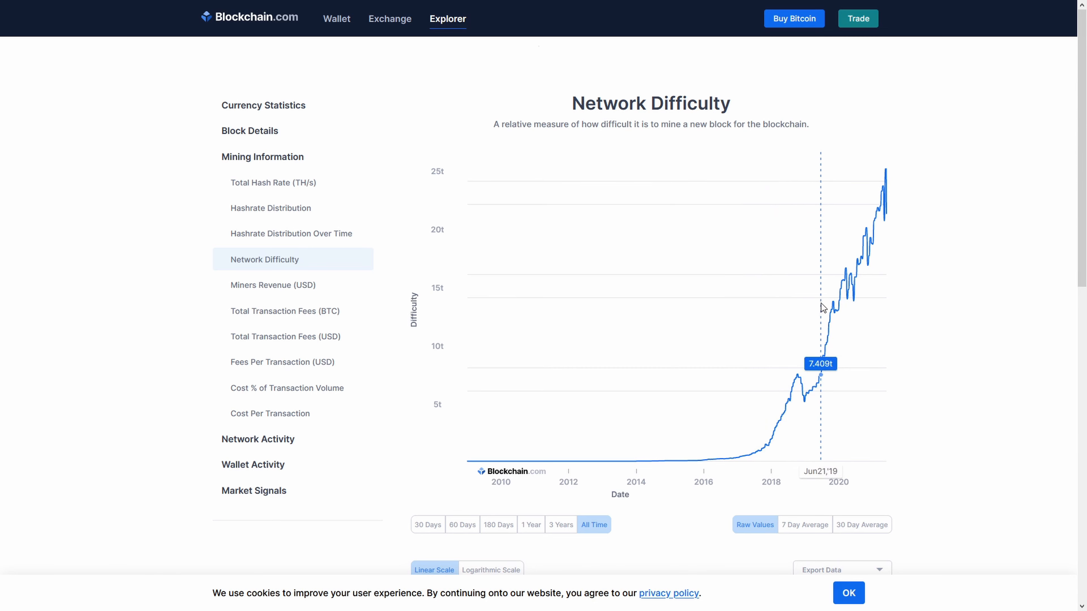
Narrow the network difficulty chart to the 3 Years range.
click(559, 525)
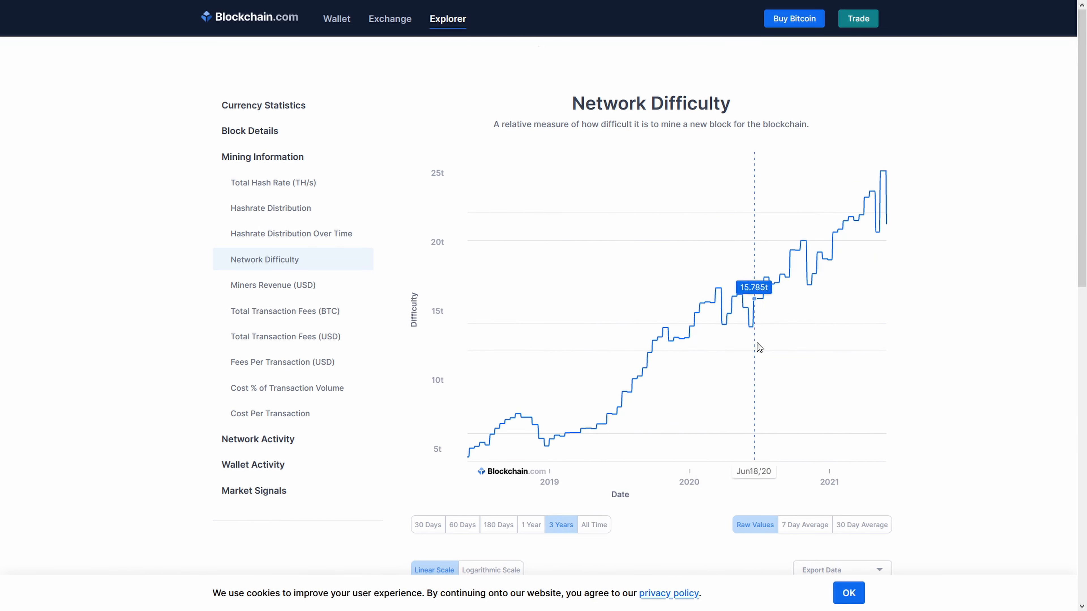
mouse_move(885, 313)
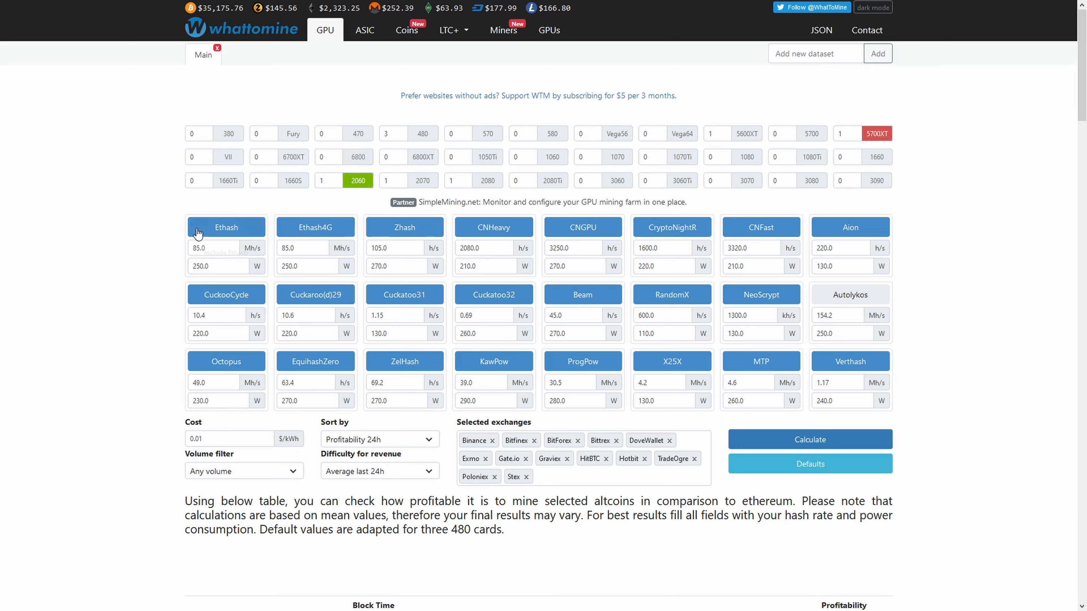
mouse_move(882, 280)
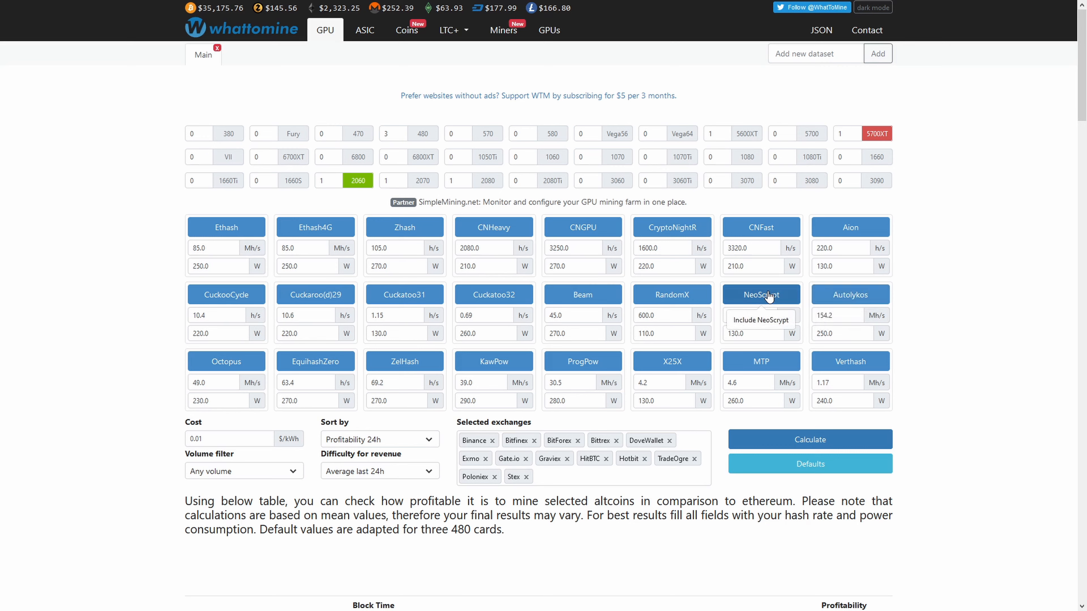
Reach the WhatToMine GPU calculator with the rig's card counts entered.
click(760, 294)
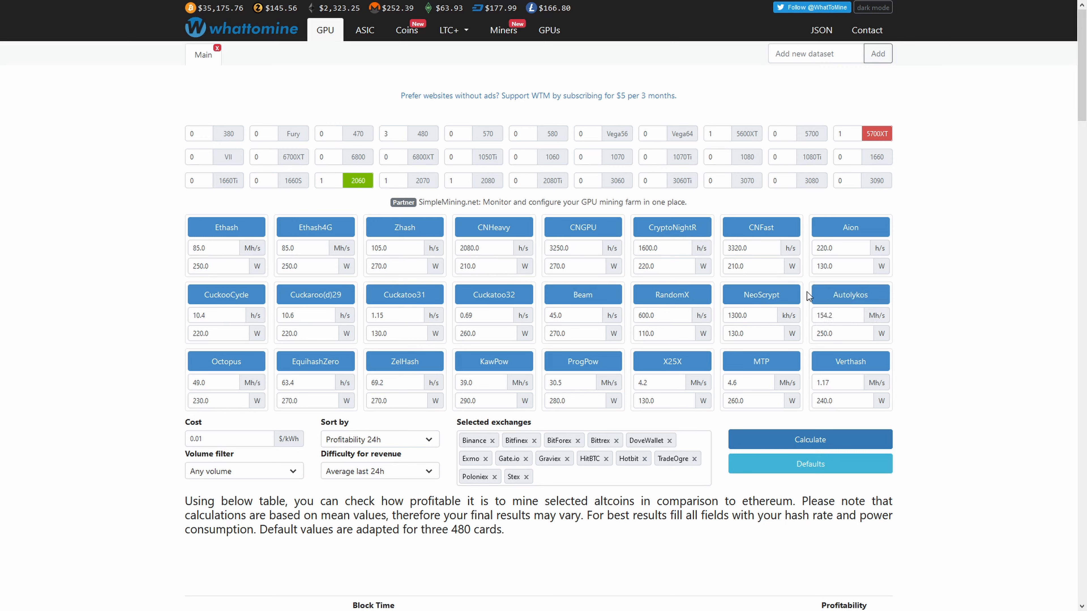
mouse_move(405, 227)
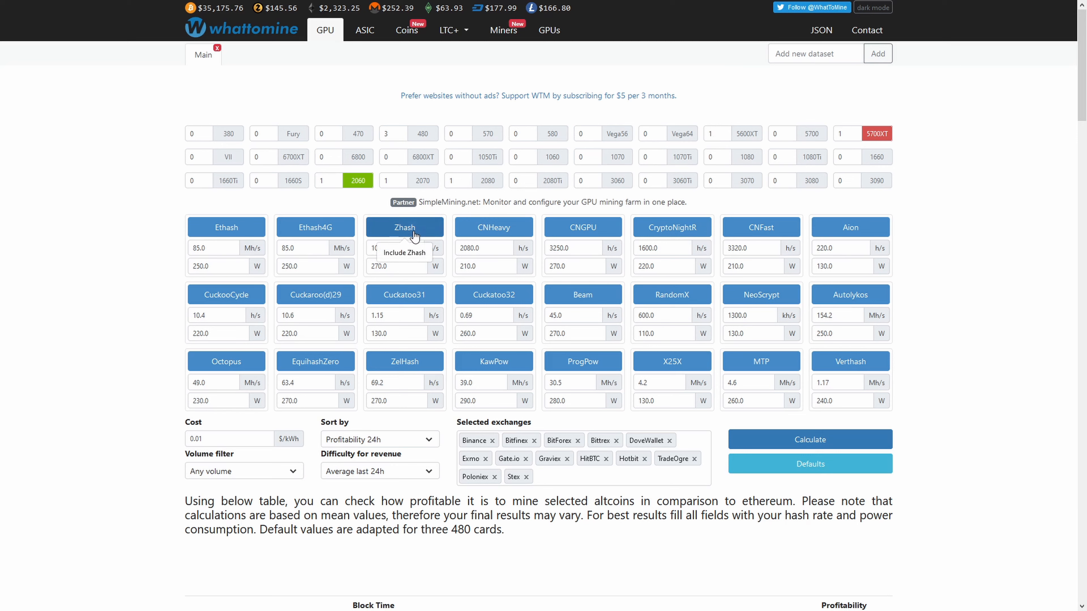
mouse_move(593, 227)
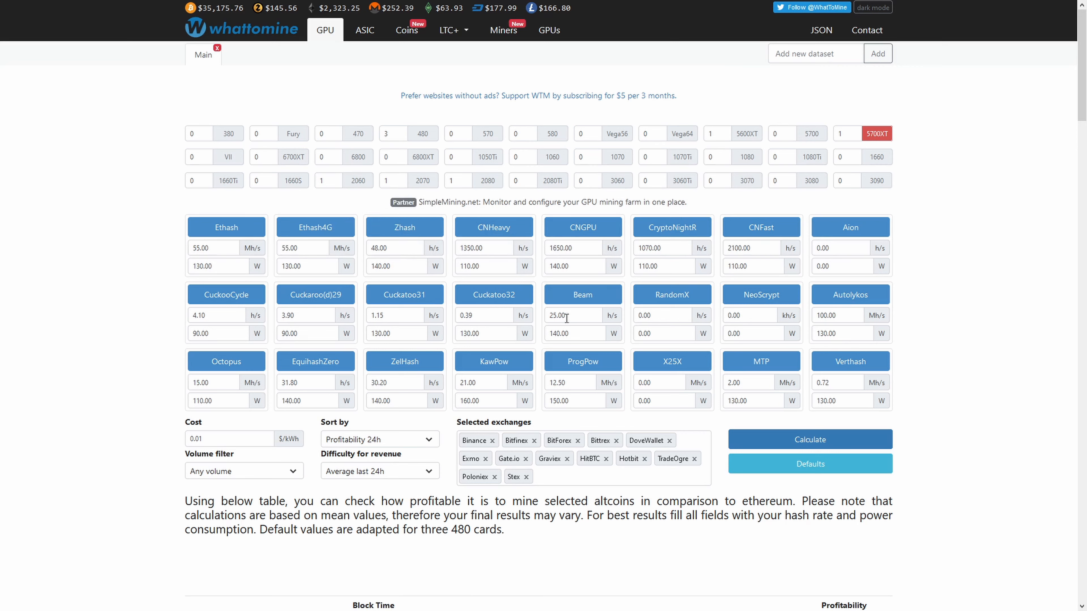
mouse_move(958, 248)
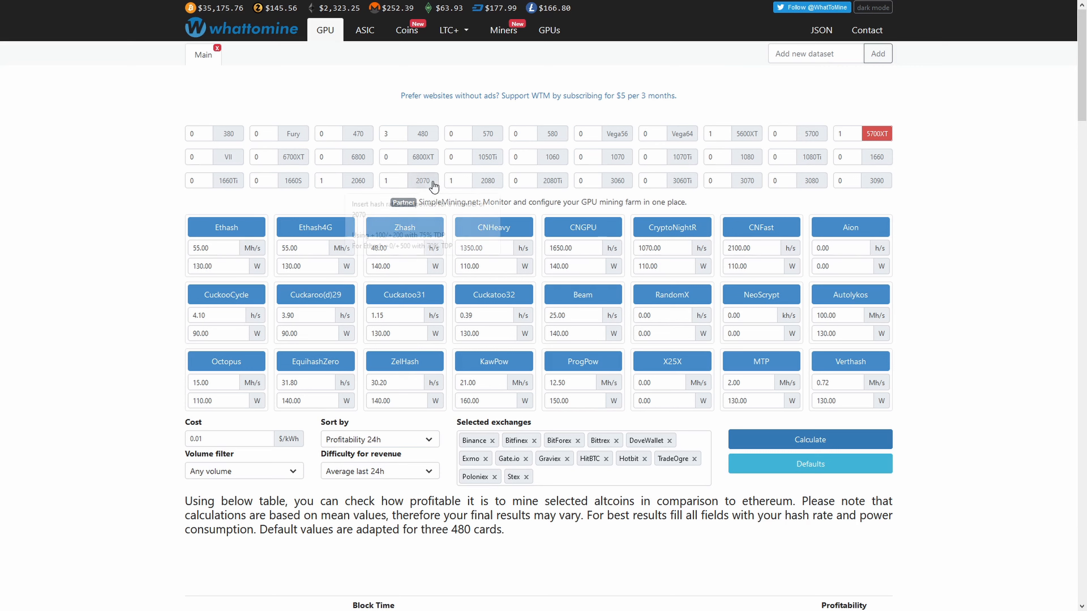
Load the 2070 card's hash rates and review the results table with Ethereum near $5.68 a day.
click(423, 180)
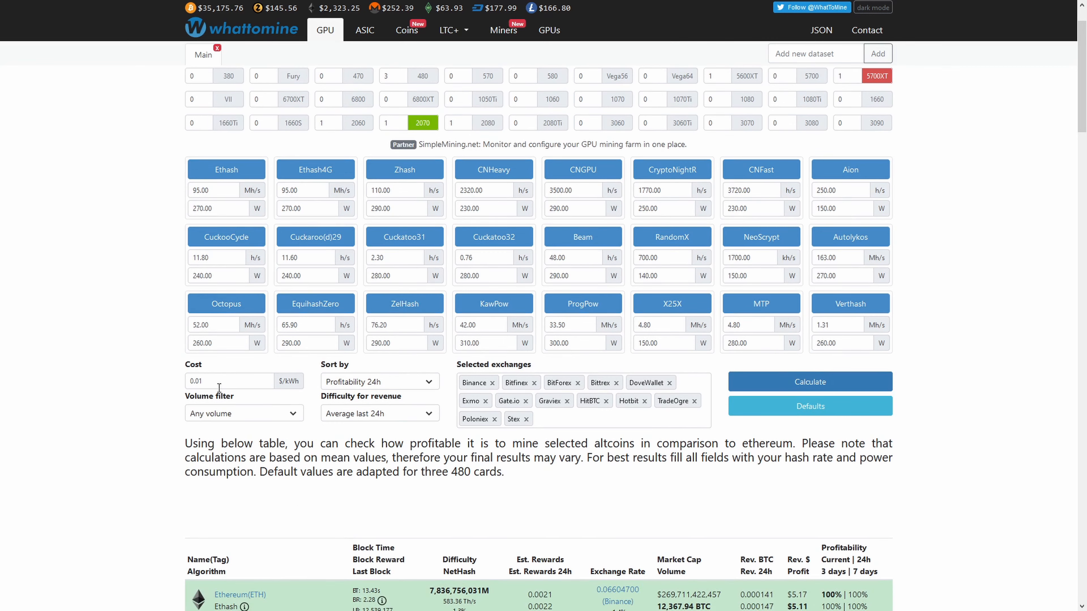
mouse_move(364, 395)
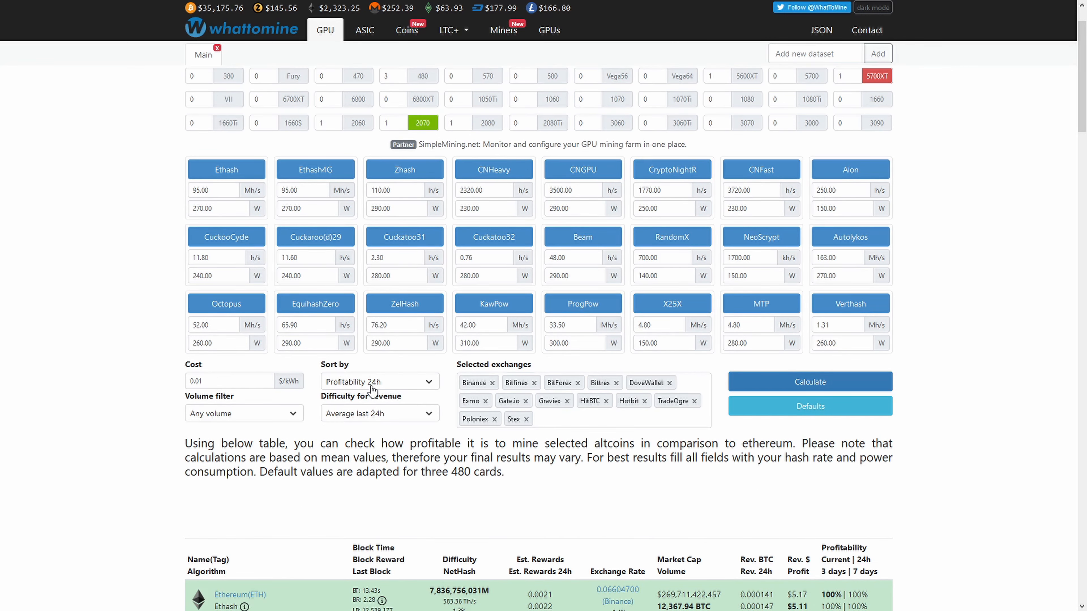
mouse_move(399, 423)
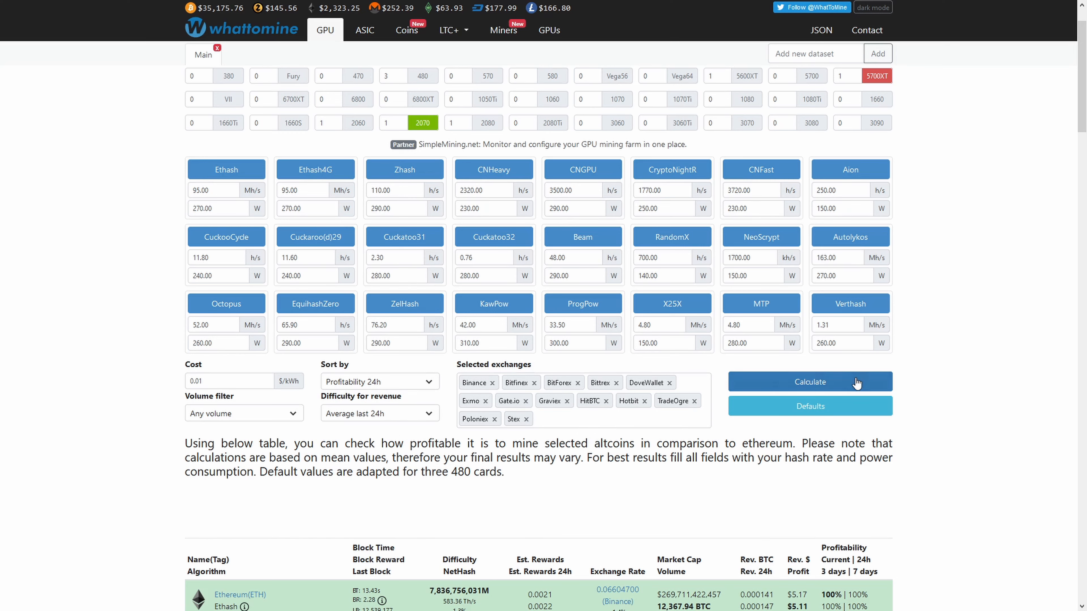
scroll(down, 3)
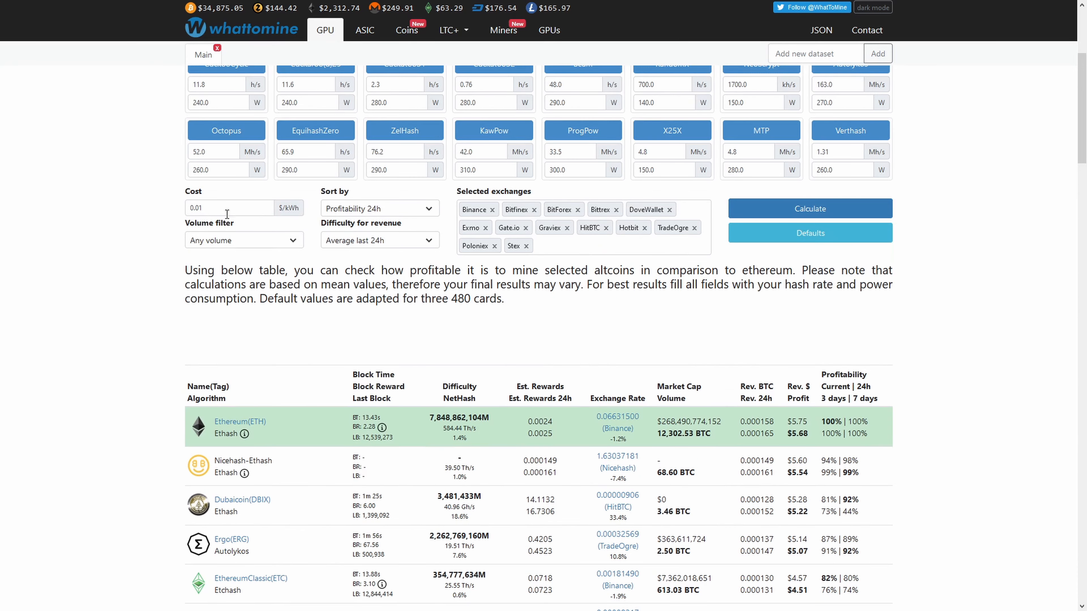
scroll(down, 3)
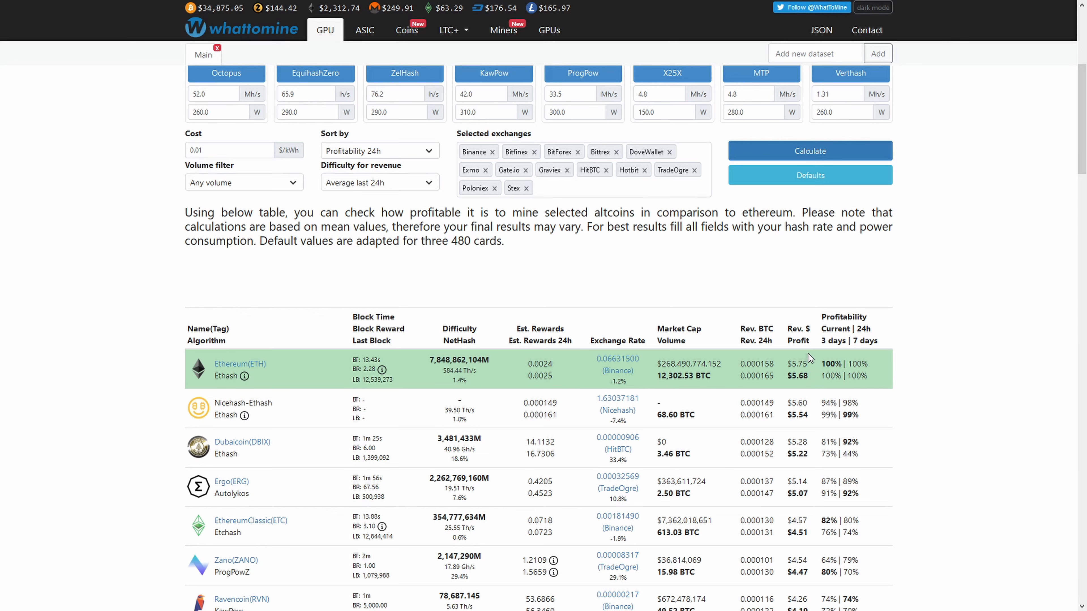
double_click(798, 333)
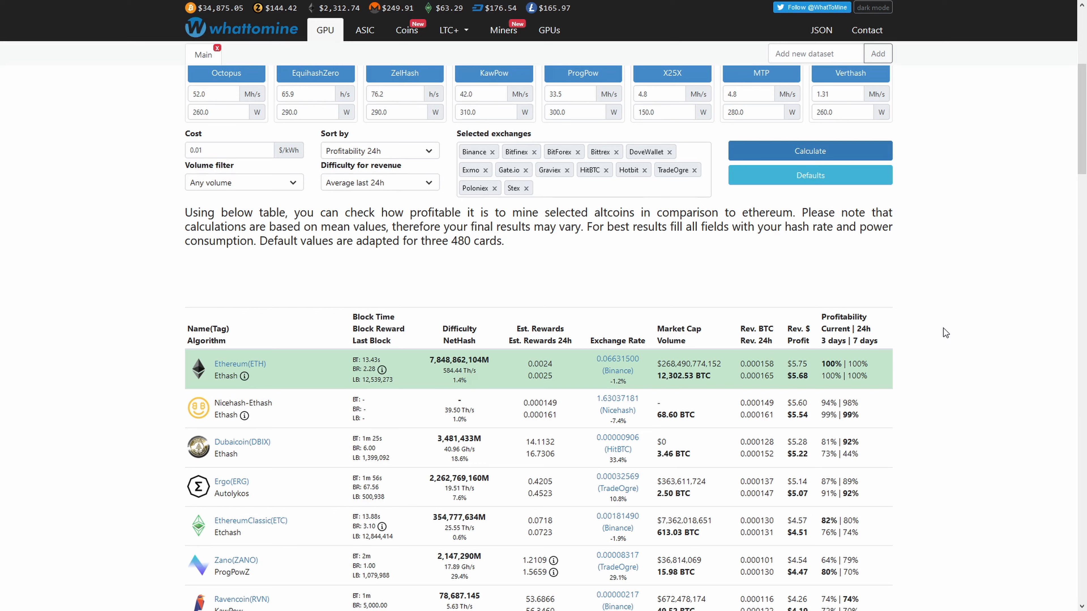
mouse_move(240, 364)
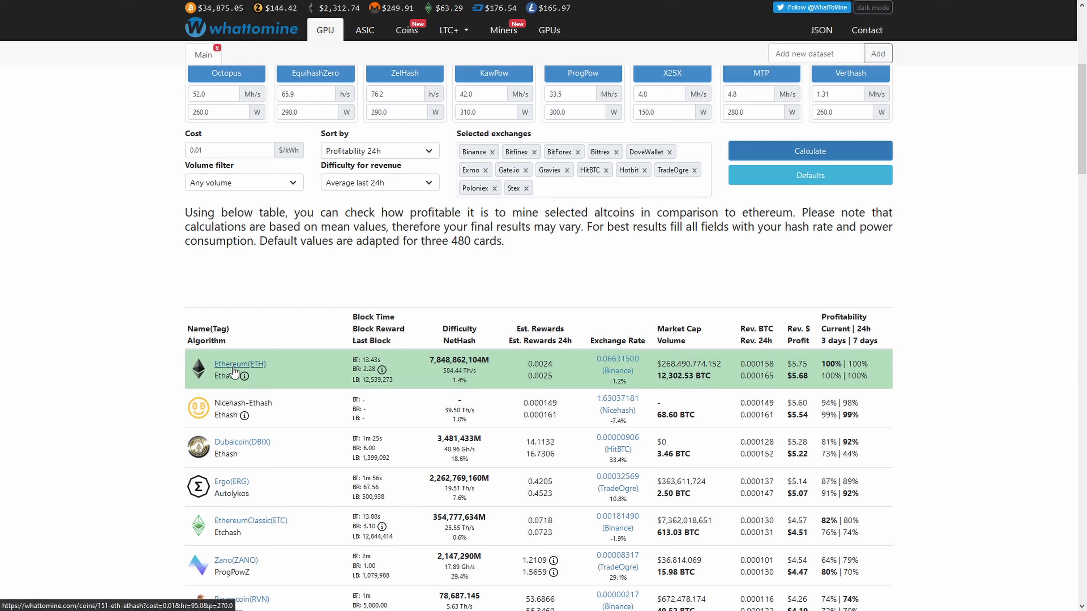
mouse_move(291, 296)
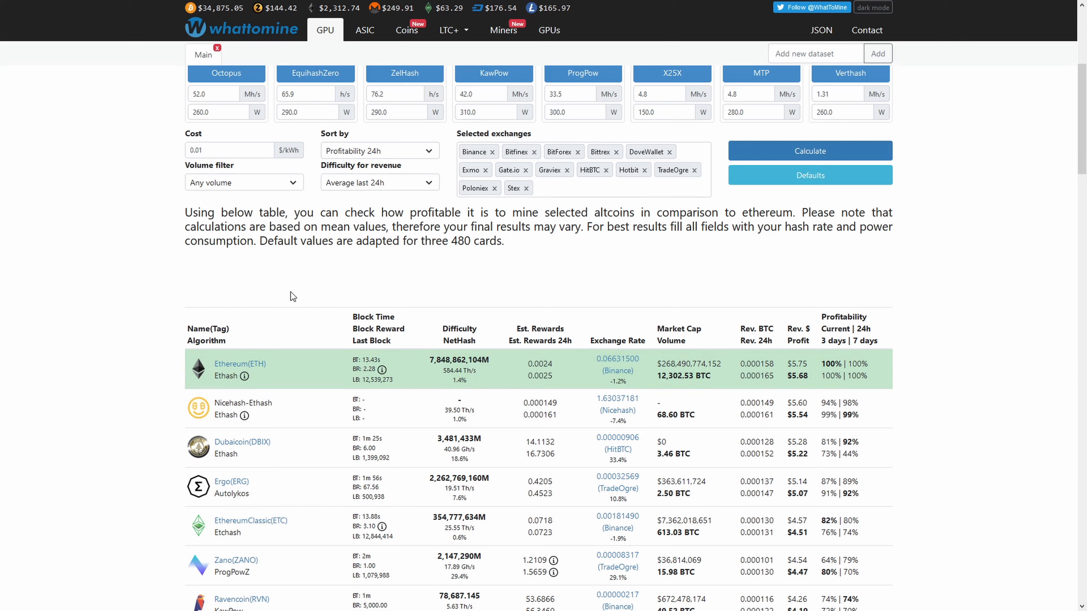
mouse_move(351, 296)
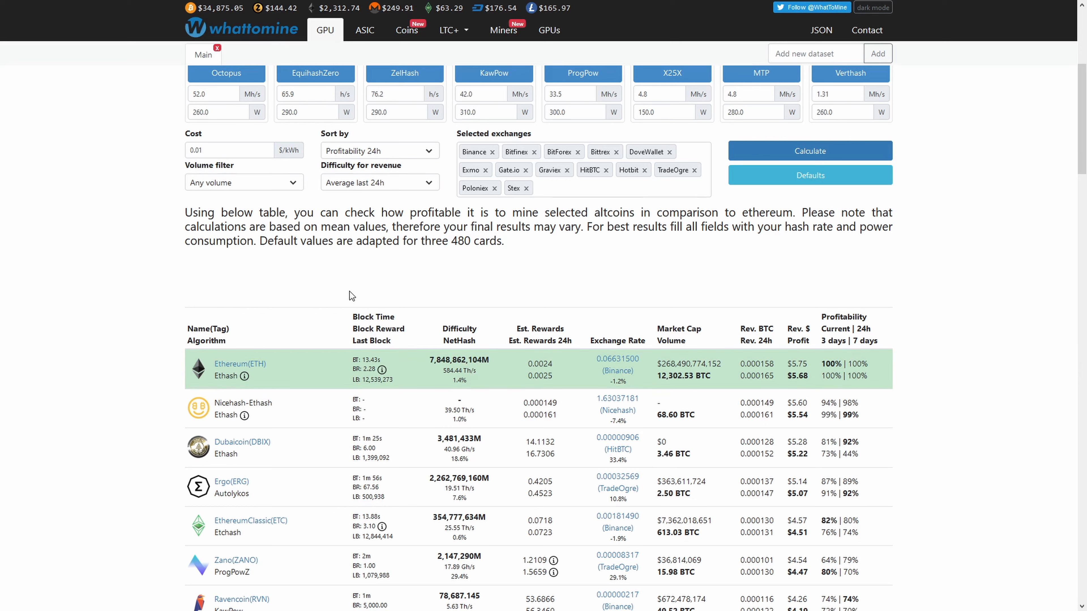
mouse_move(807, 378)
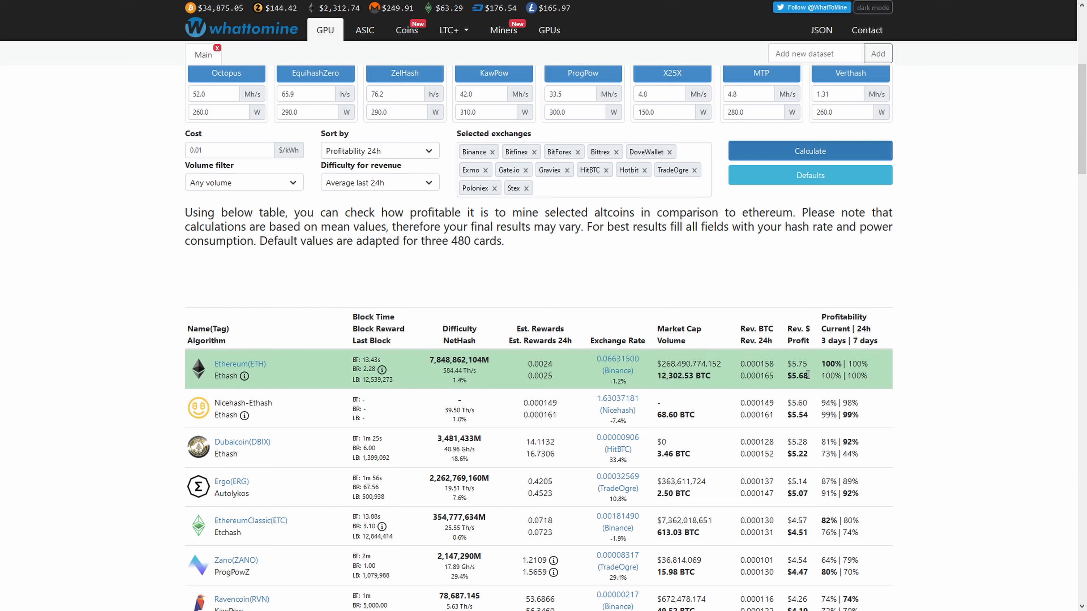
mouse_move(810, 376)
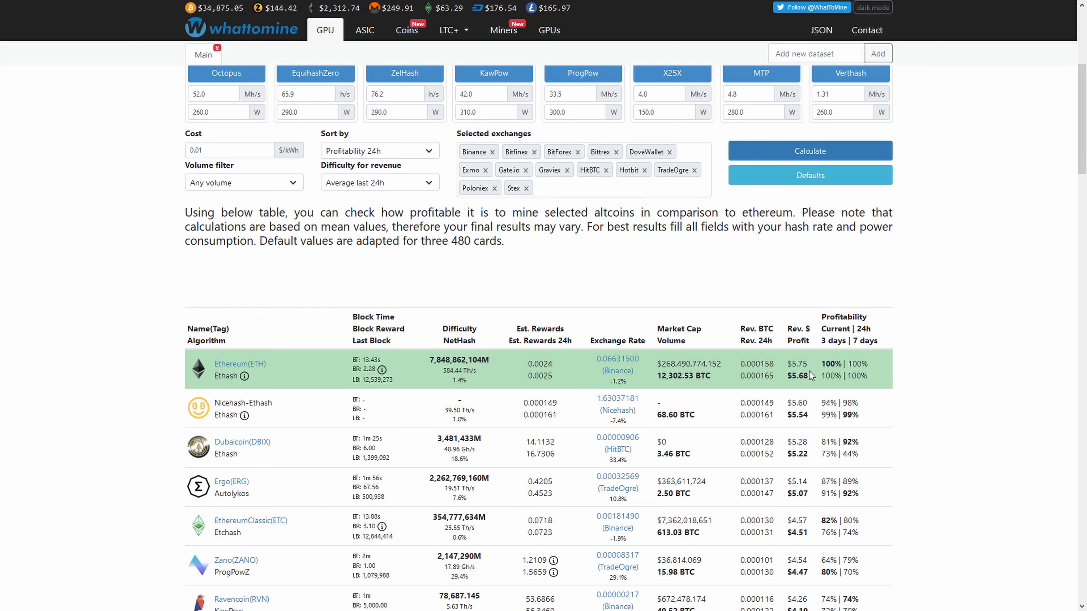
mouse_move(818, 340)
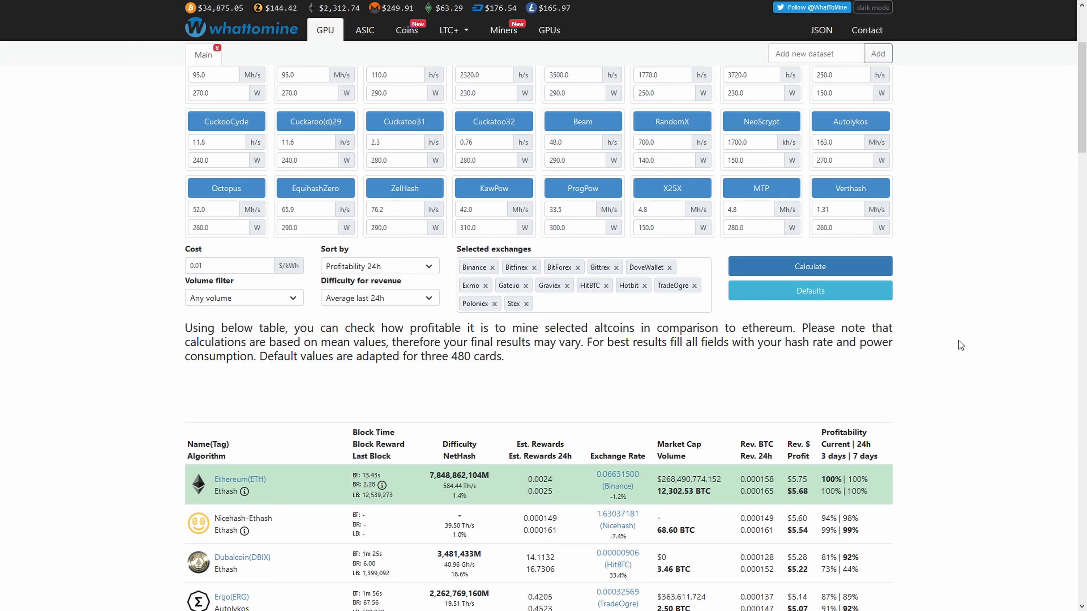
mouse_move(961, 401)
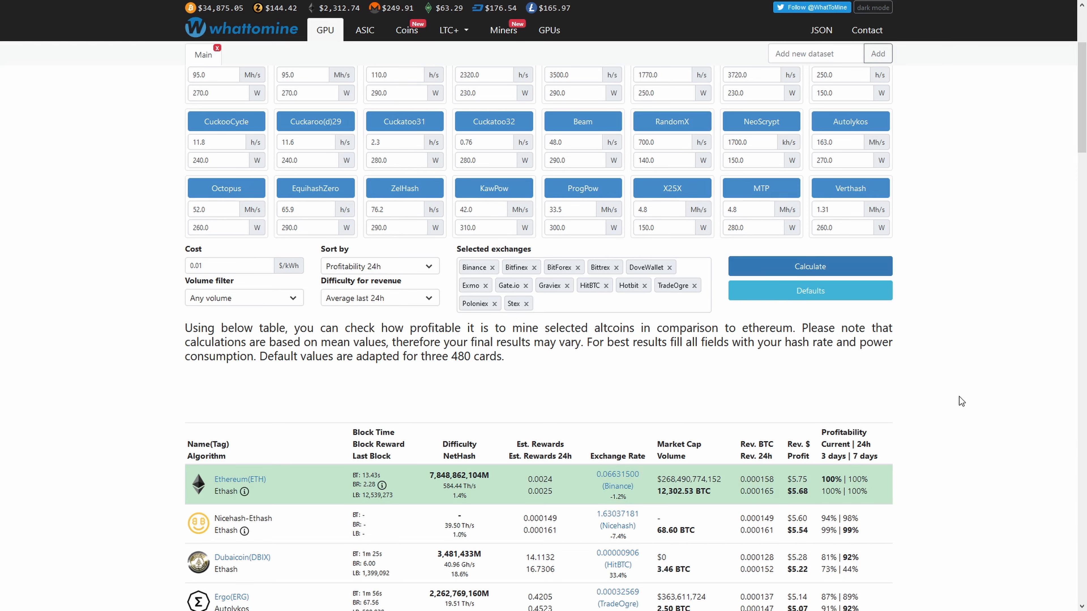
mouse_move(834, 407)
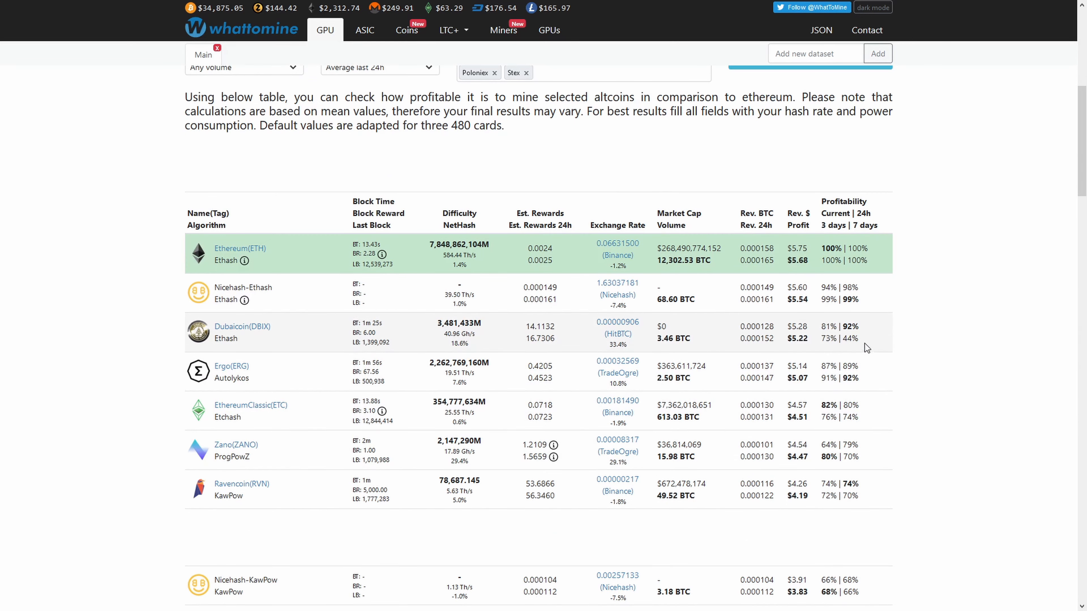
scroll(down, 3)
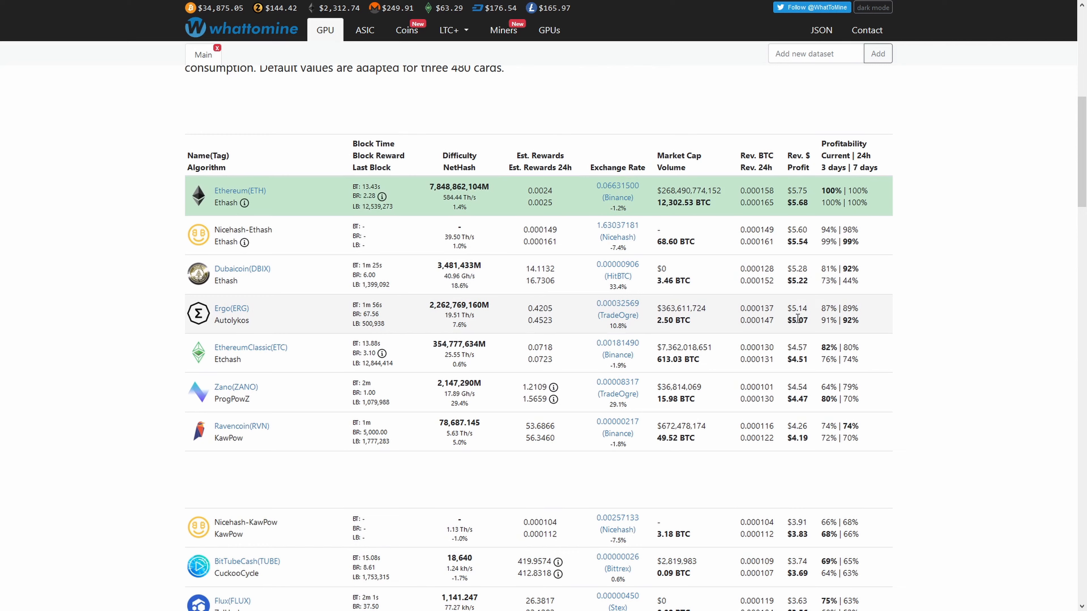
mouse_move(723, 327)
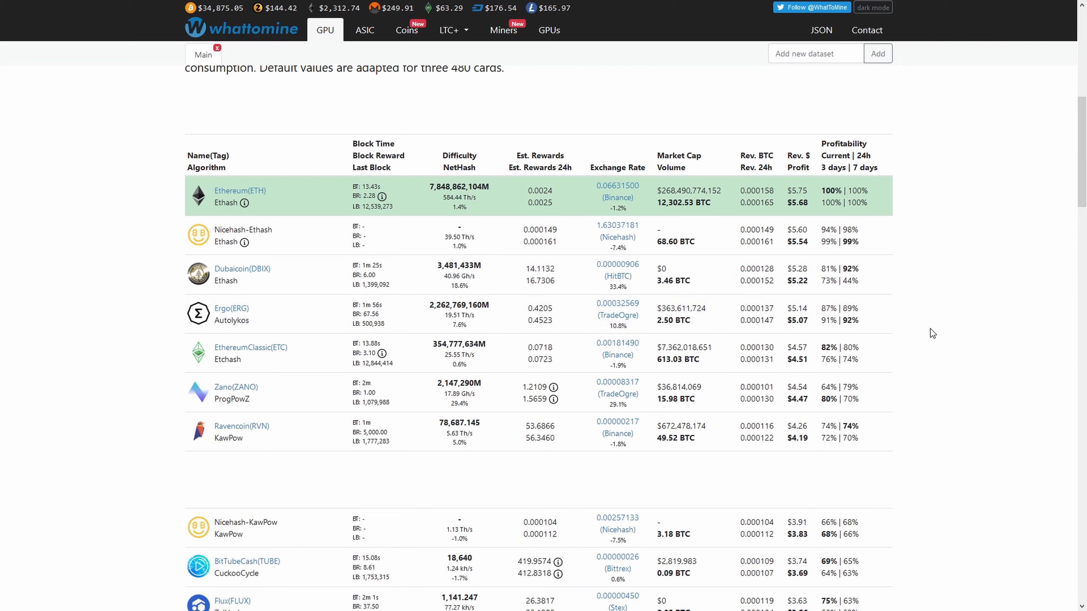
mouse_move(236, 316)
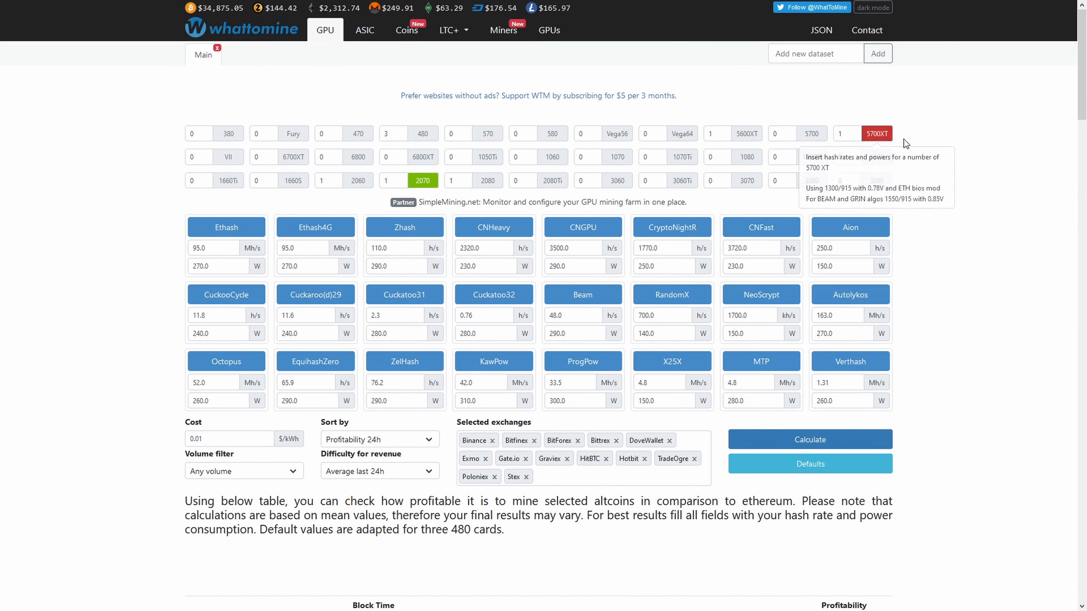
Use five 5700 XT cards and $0.10/kWh cost, then review Ethereum's profit near $17.19 a day.
text(5)
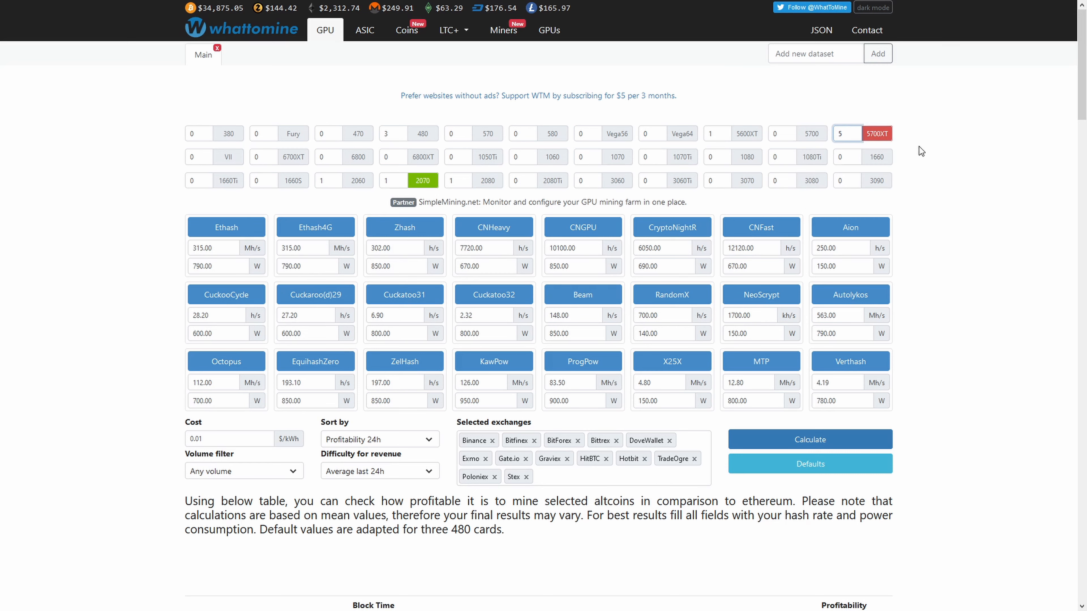
mouse_move(760, 294)
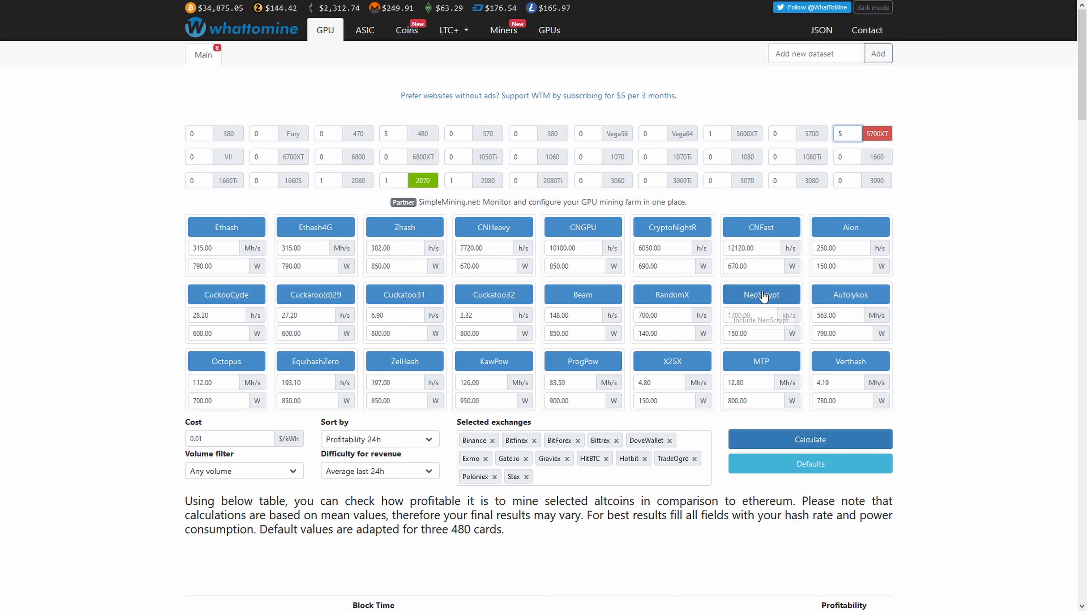
scroll(down, 3)
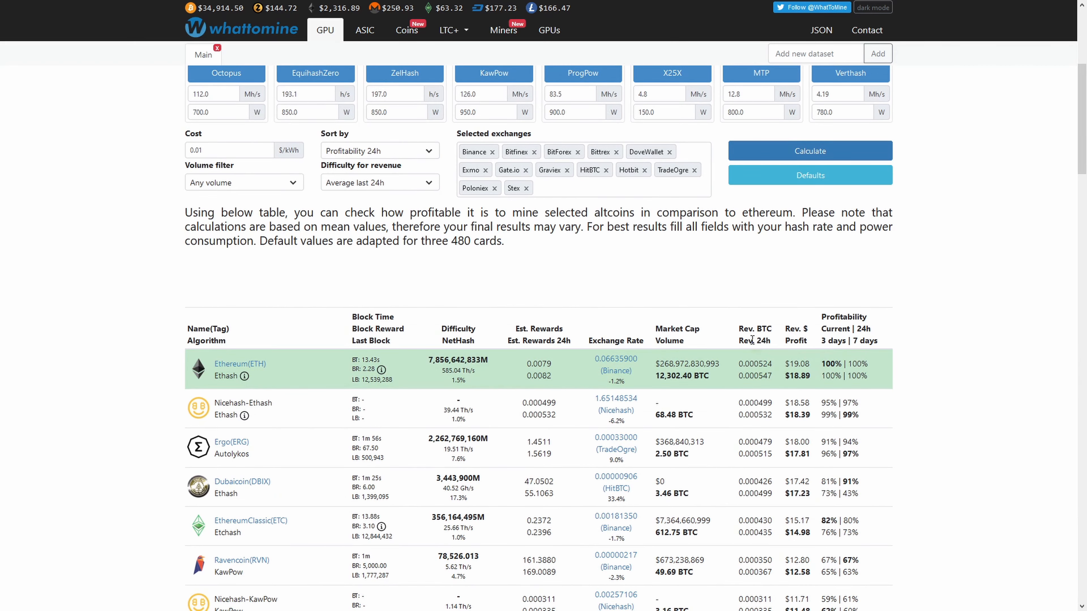
click(229, 151)
text(0.1)
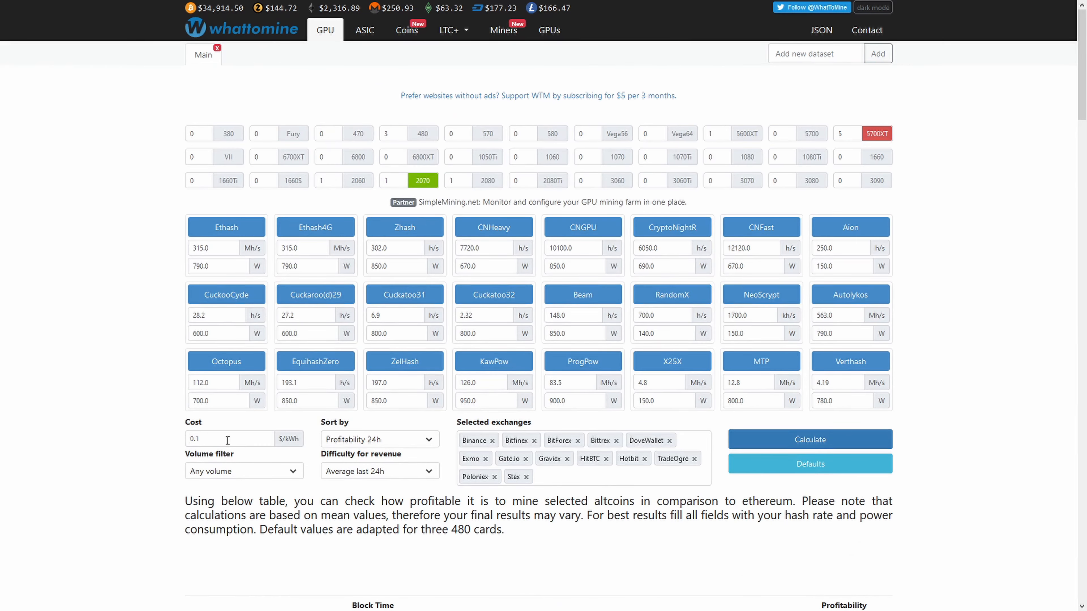
scroll(down, 3)
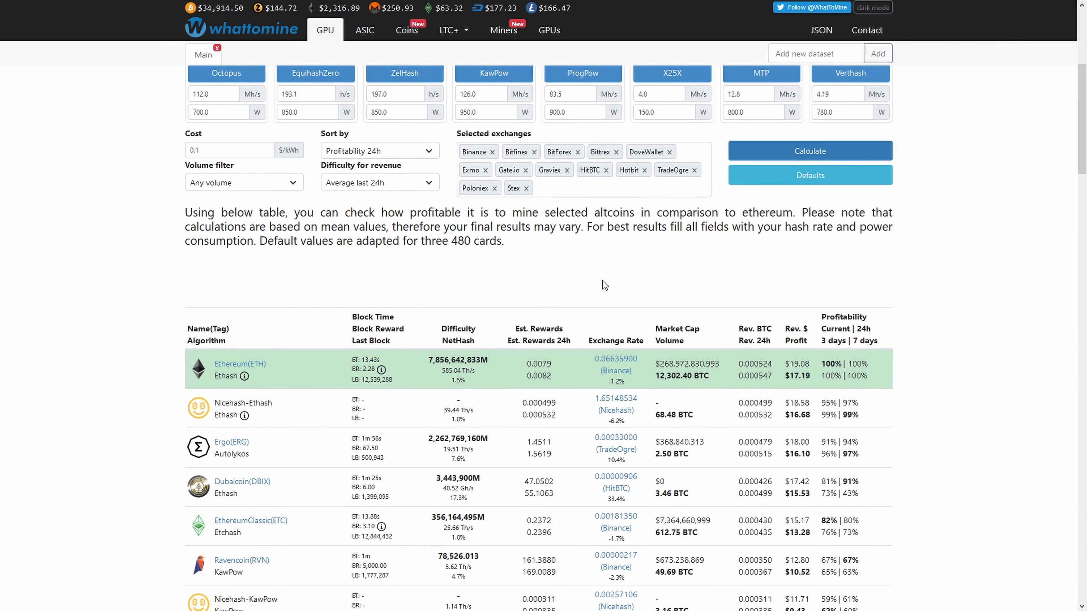
scroll(down, 3)
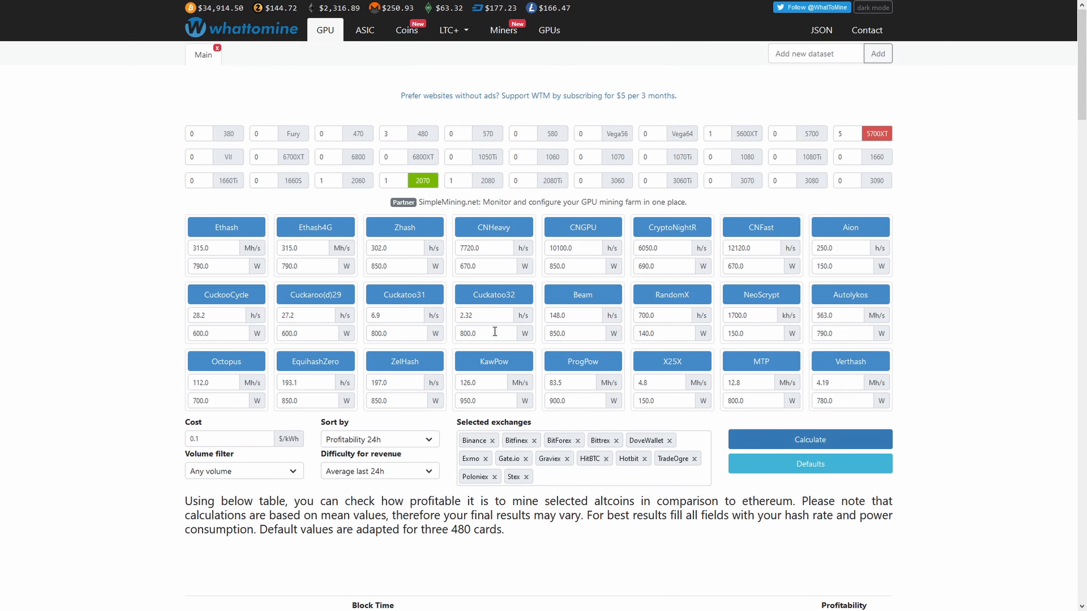
mouse_move(949, 309)
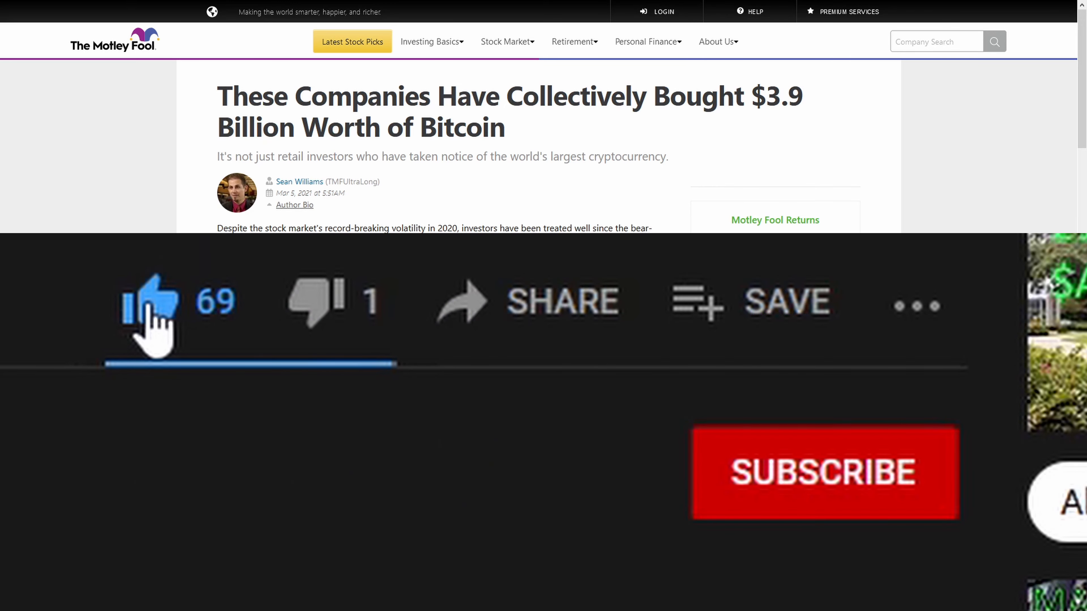
mouse_move(790, 478)
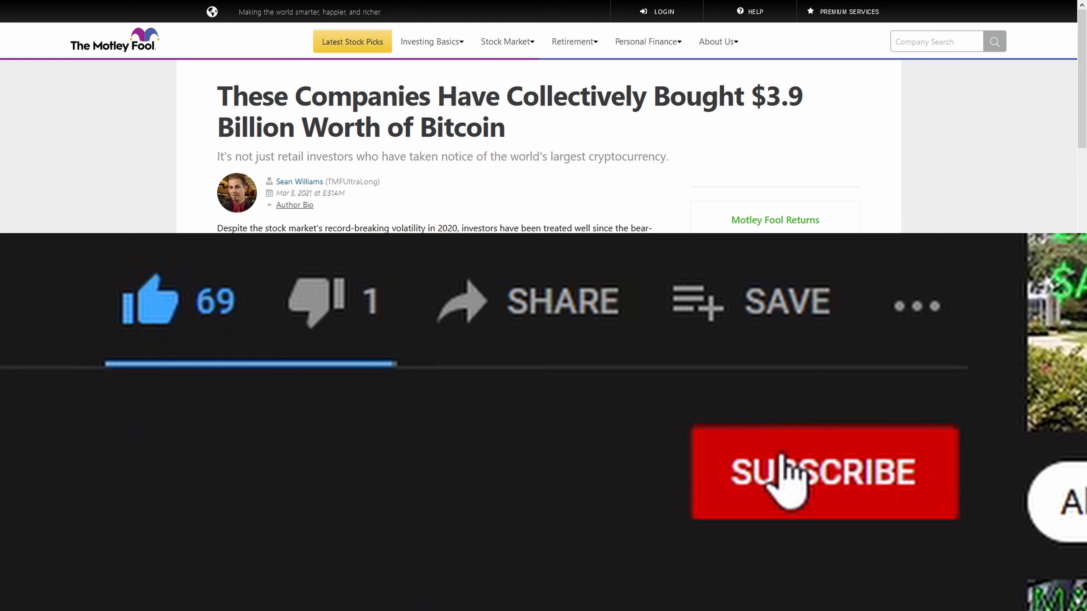
Move on from the Motley Fool $3.9 billion Bitcoin article to the next page.
click(825, 473)
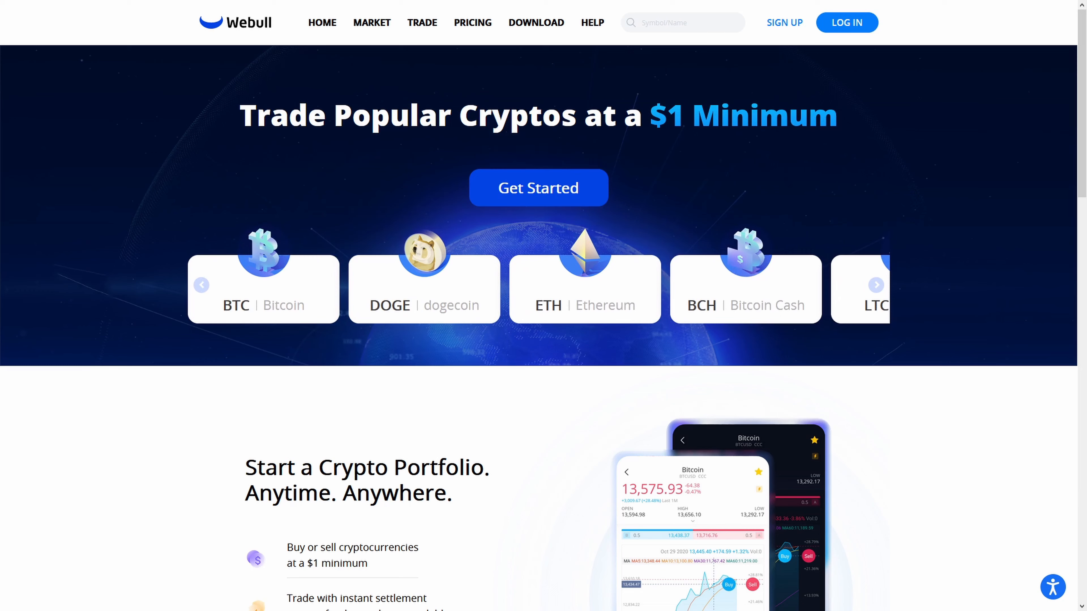
Step the Webull crypto carousel through BTC, DOGE, ETH, BCH and LTC.
click(877, 284)
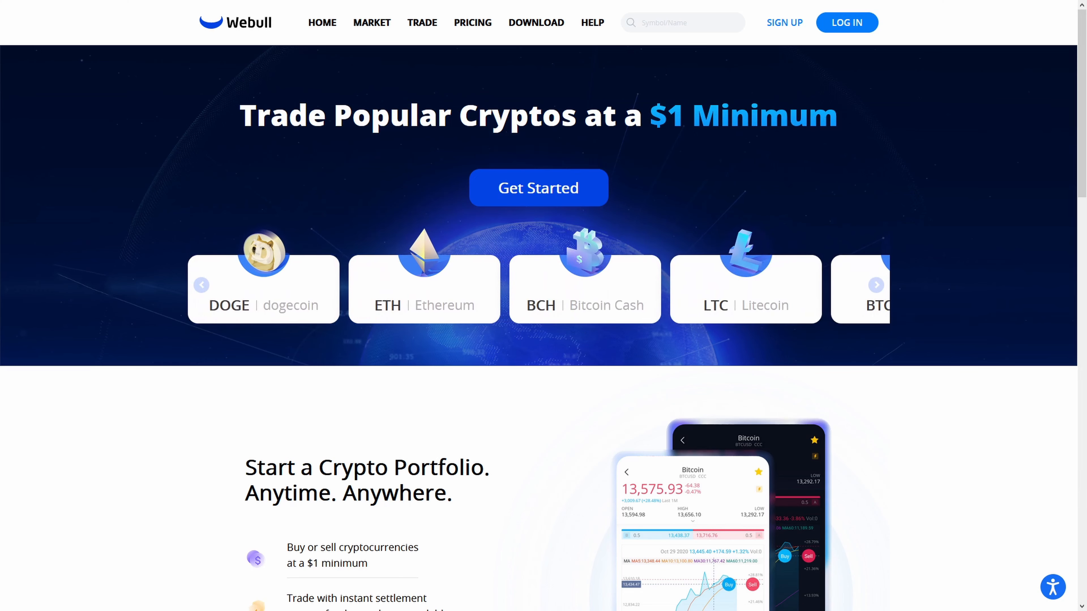
click(876, 284)
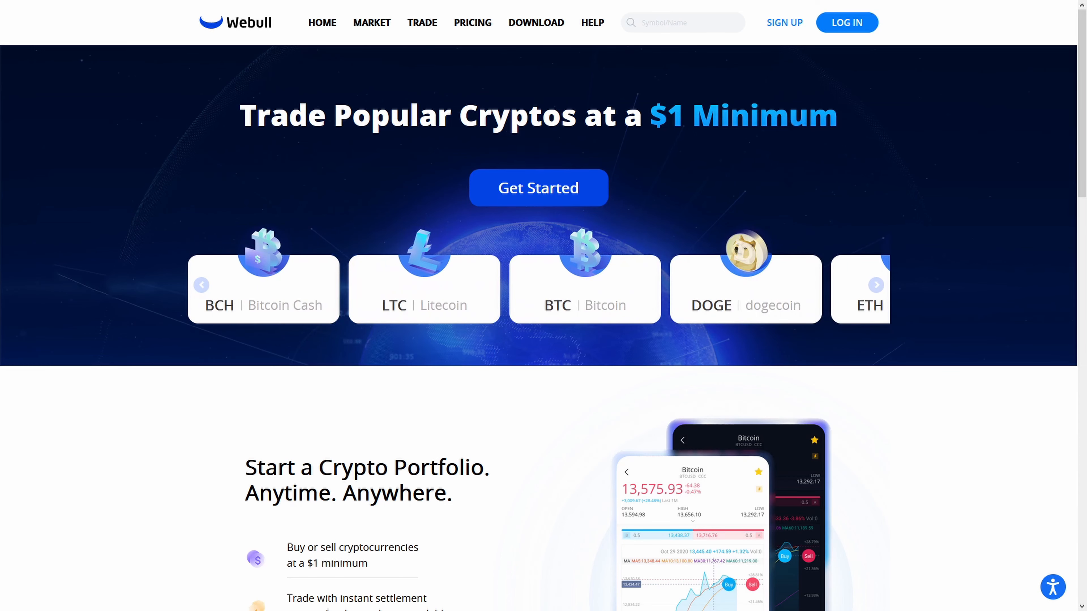
click(875, 285)
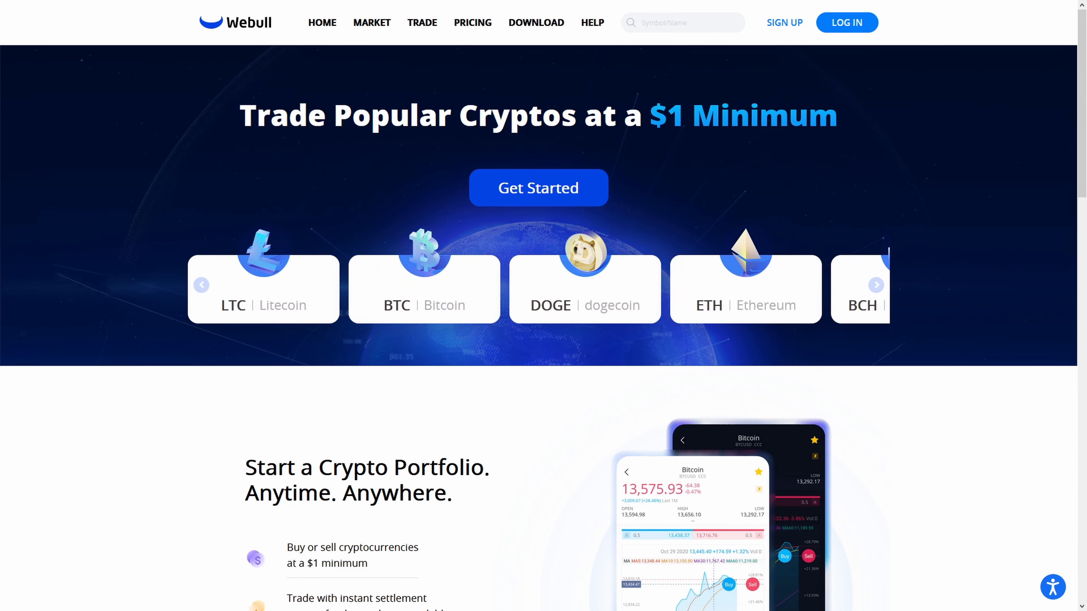
click(875, 284)
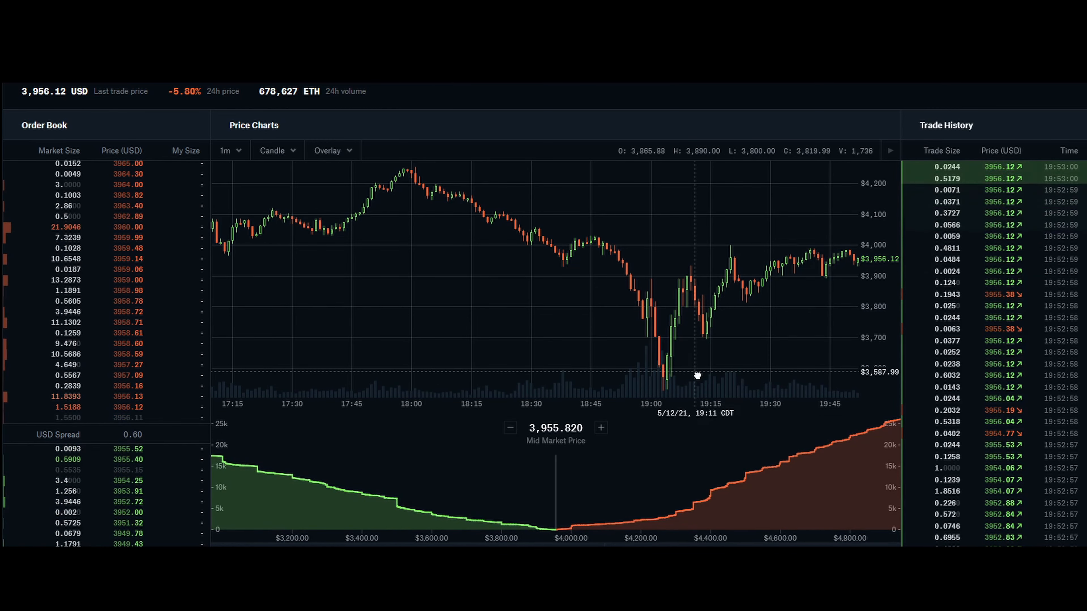
Switch the ETH price chart timeframe from 1m to 6h candles.
click(228, 151)
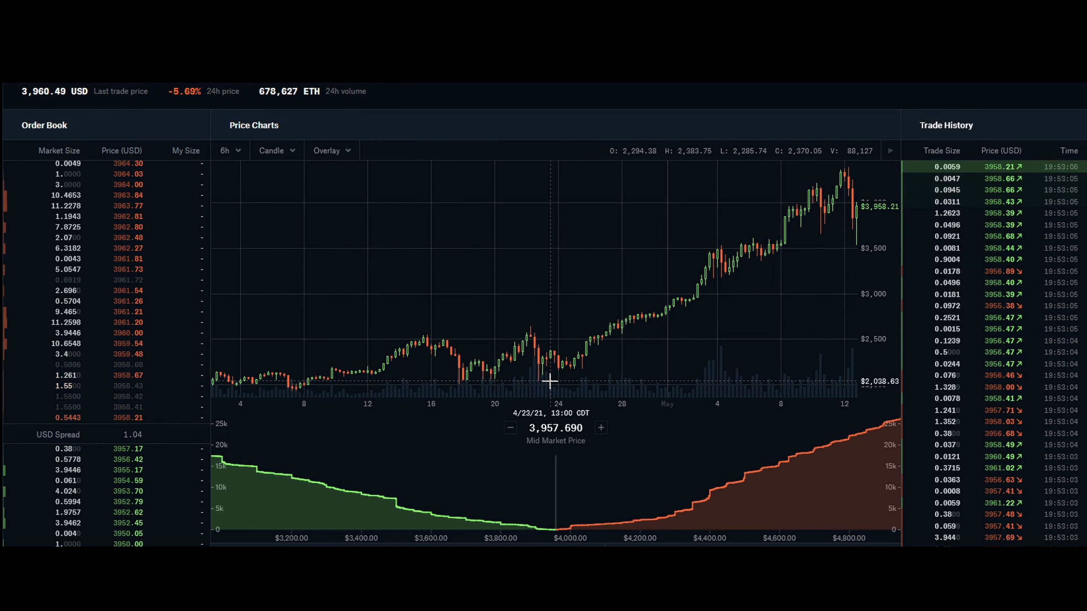
click(226, 150)
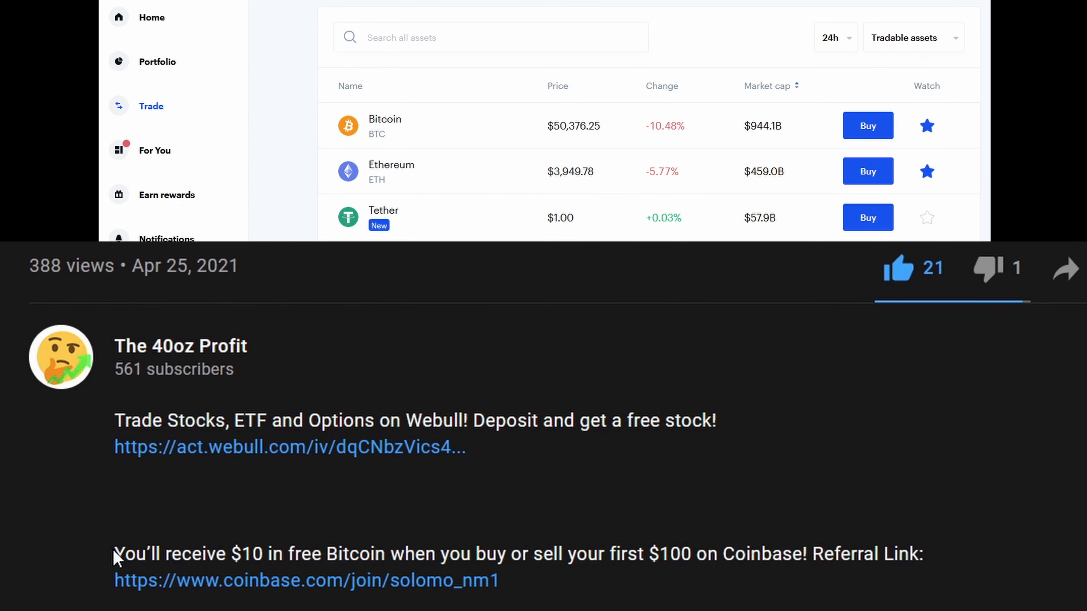
Highlight across the Coinbase tradable assets row and scroll the list.
drag(115, 554, 878, 553)
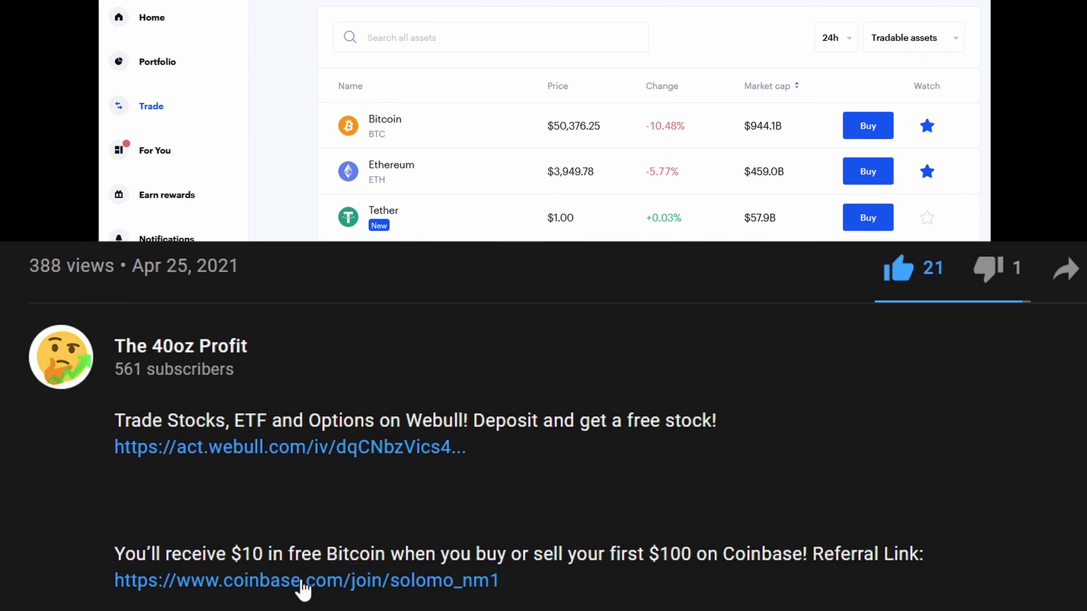
scroll(down, 3)
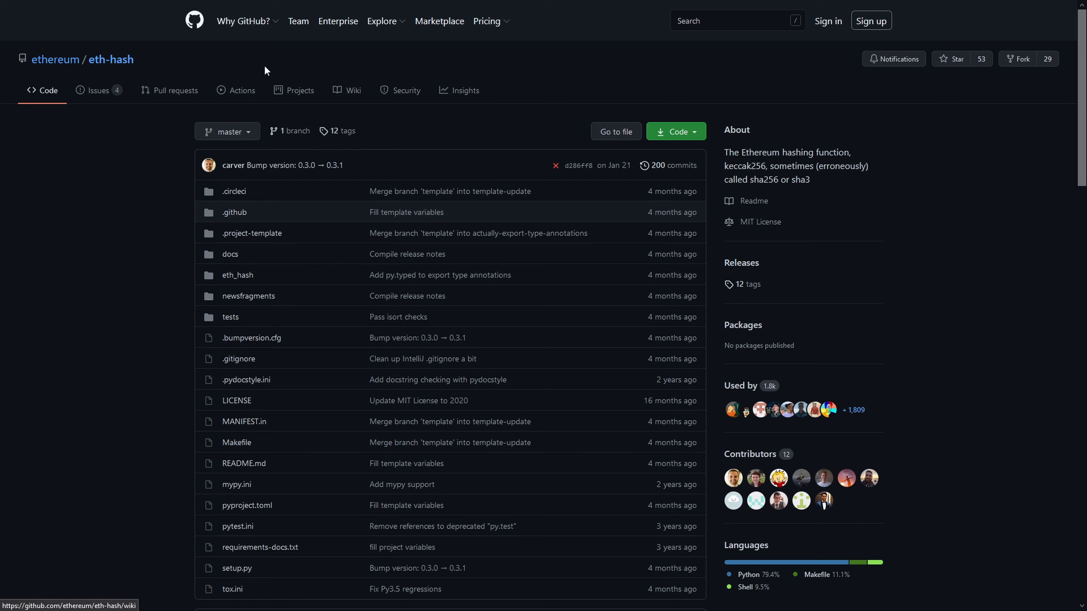
mouse_move(165, 64)
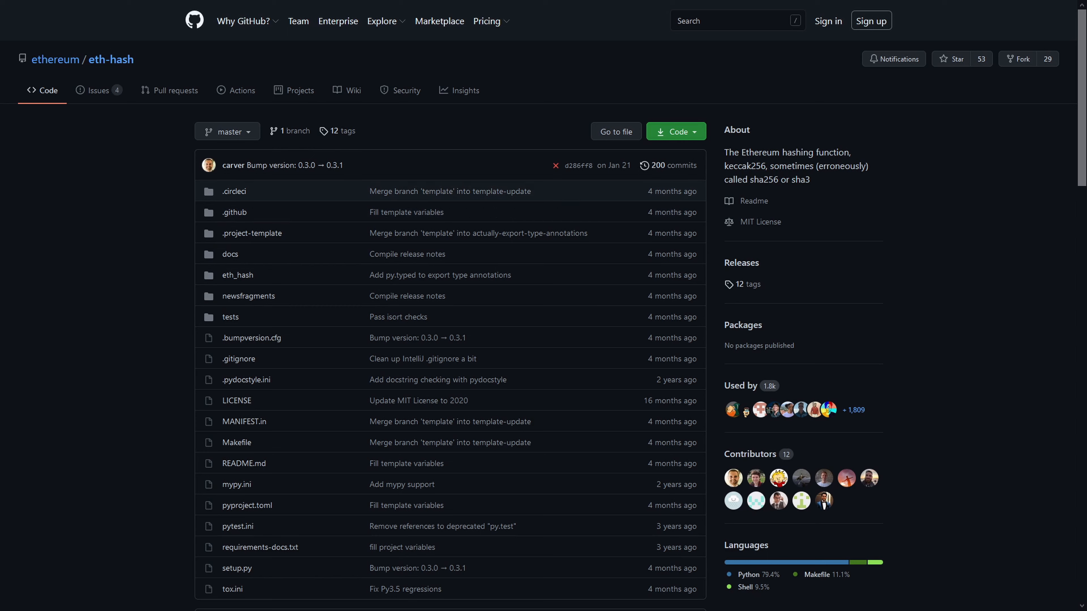
mouse_move(406, 254)
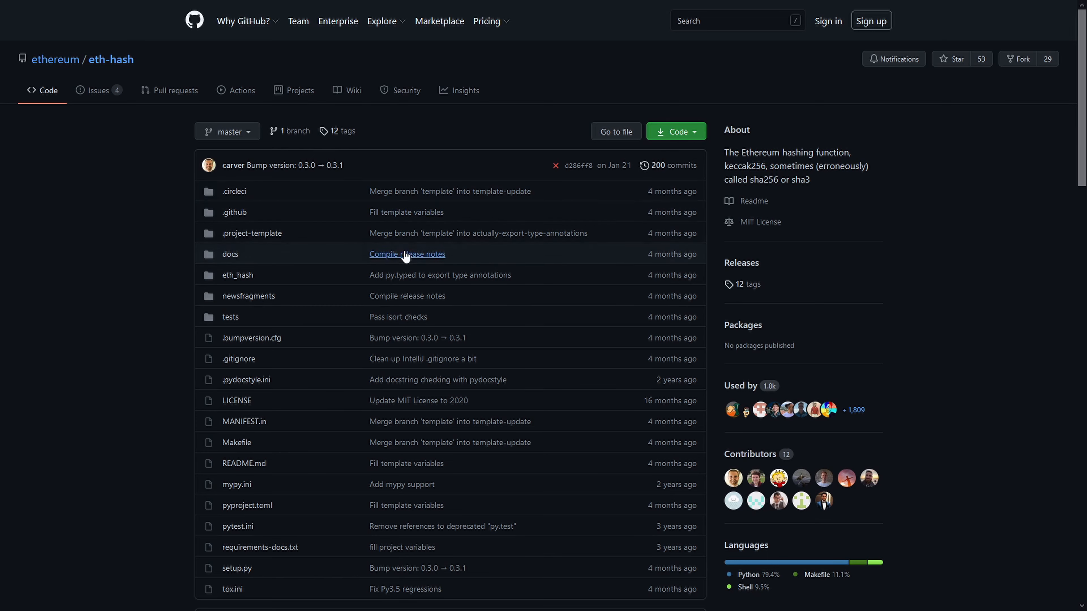
mouse_move(575, 92)
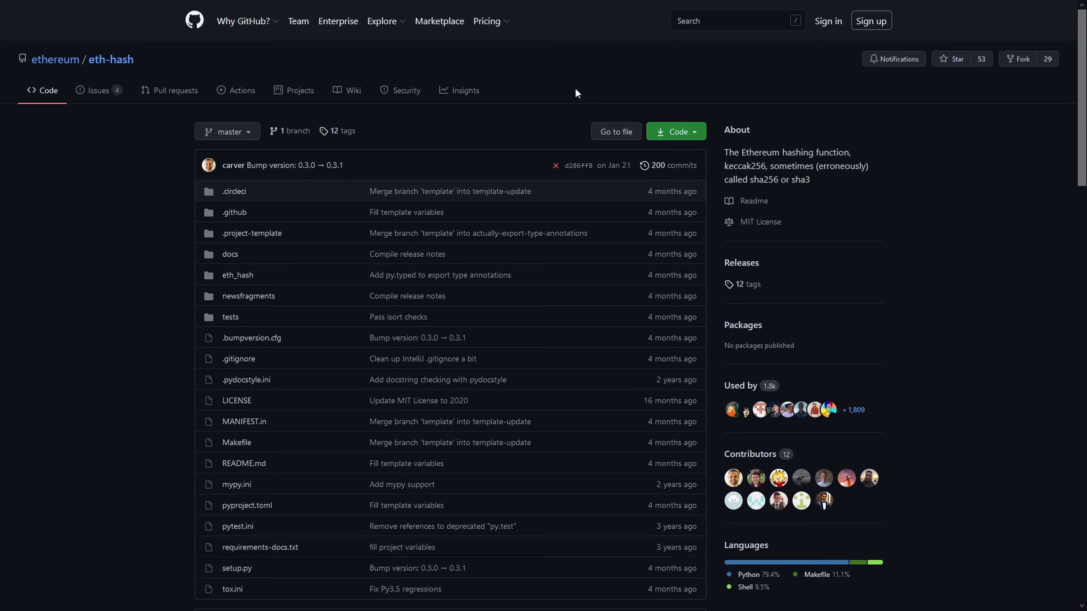
mouse_move(502, 116)
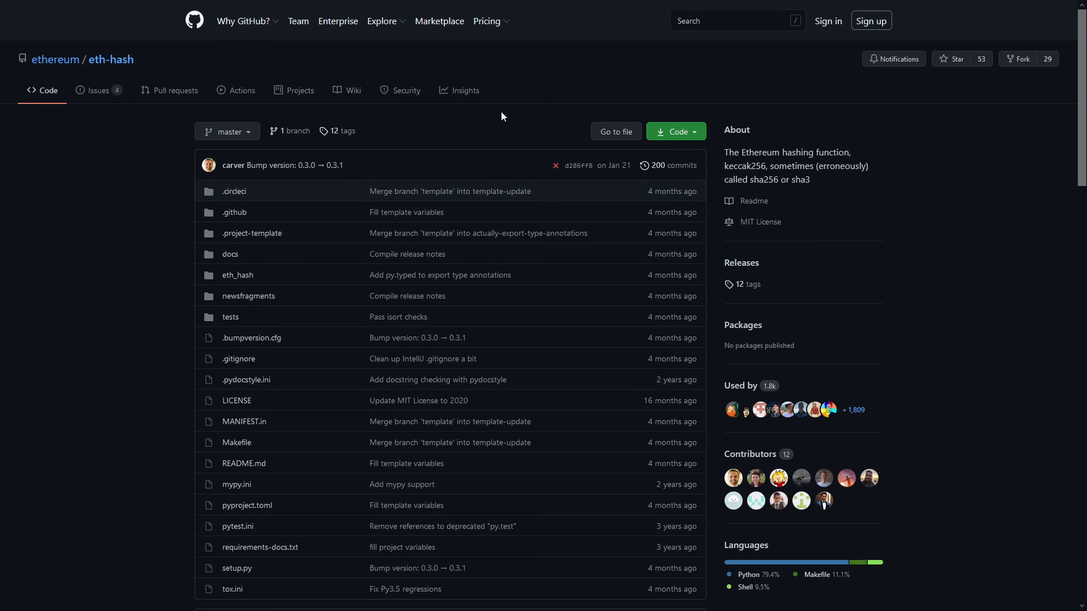
mouse_move(498, 112)
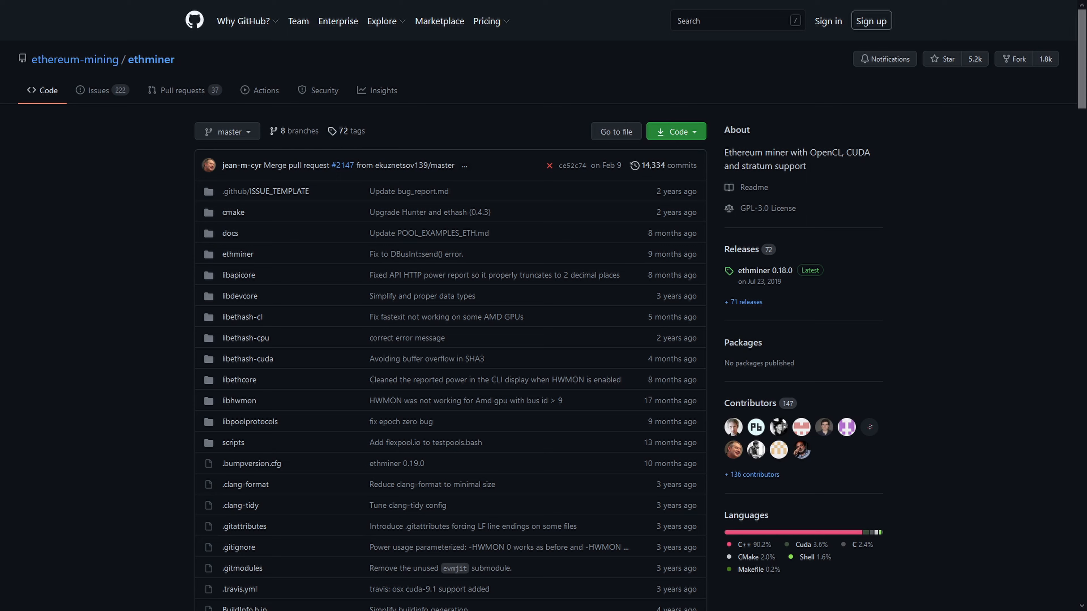
mouse_move(987, 182)
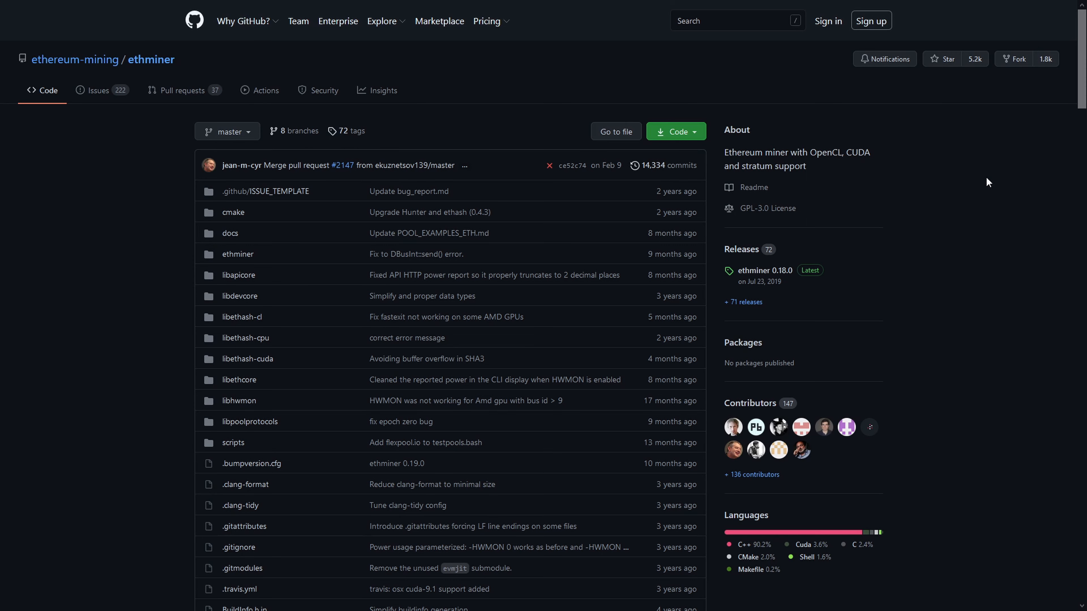
mouse_move(208, 69)
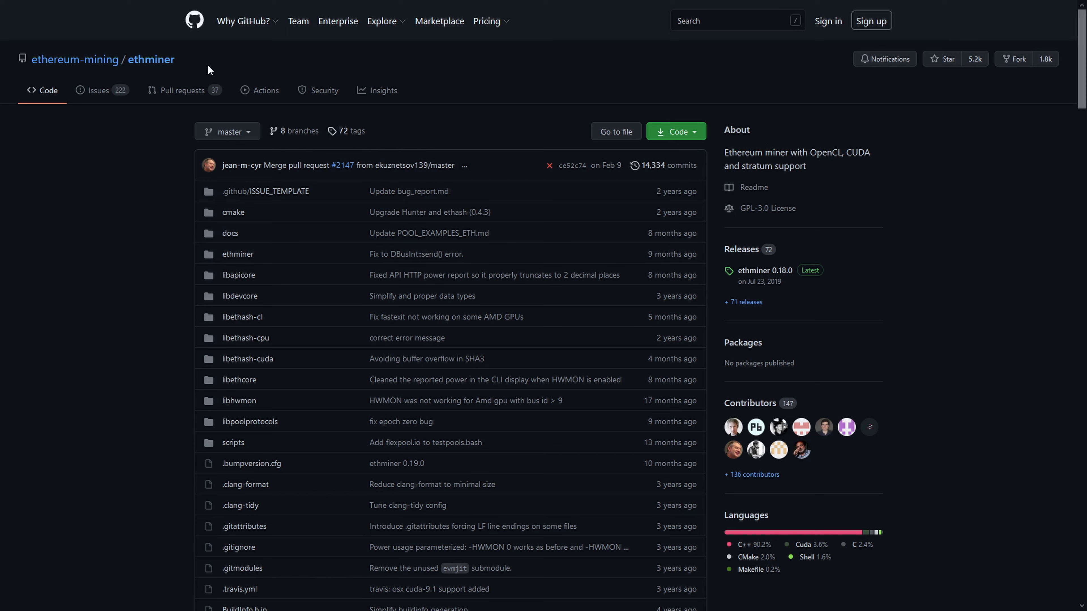
mouse_move(312, 58)
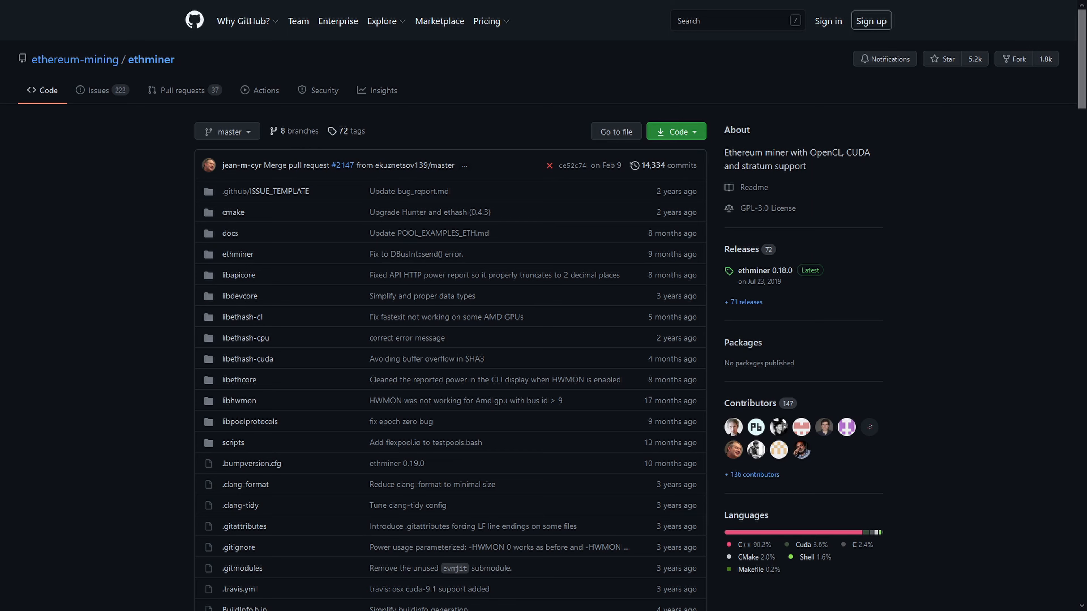
mouse_move(629, 78)
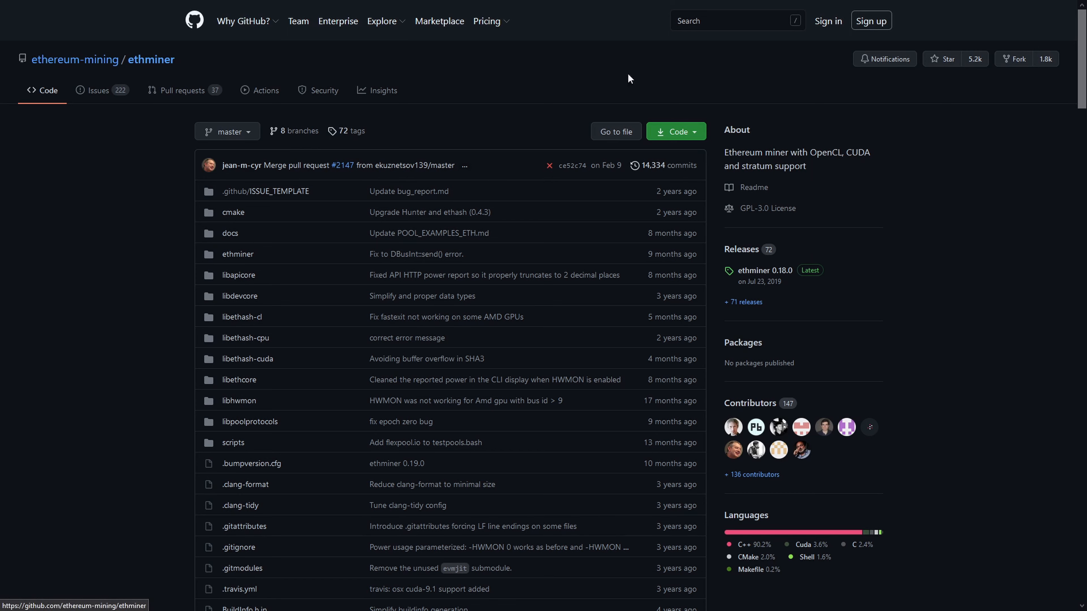
scroll(down, 3)
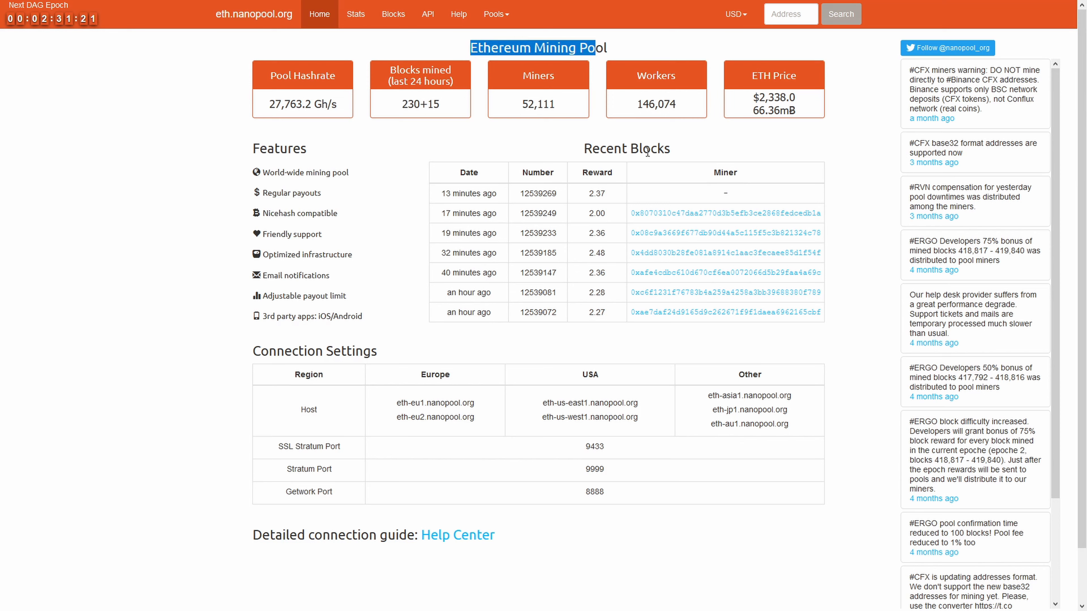
mouse_move(609, 136)
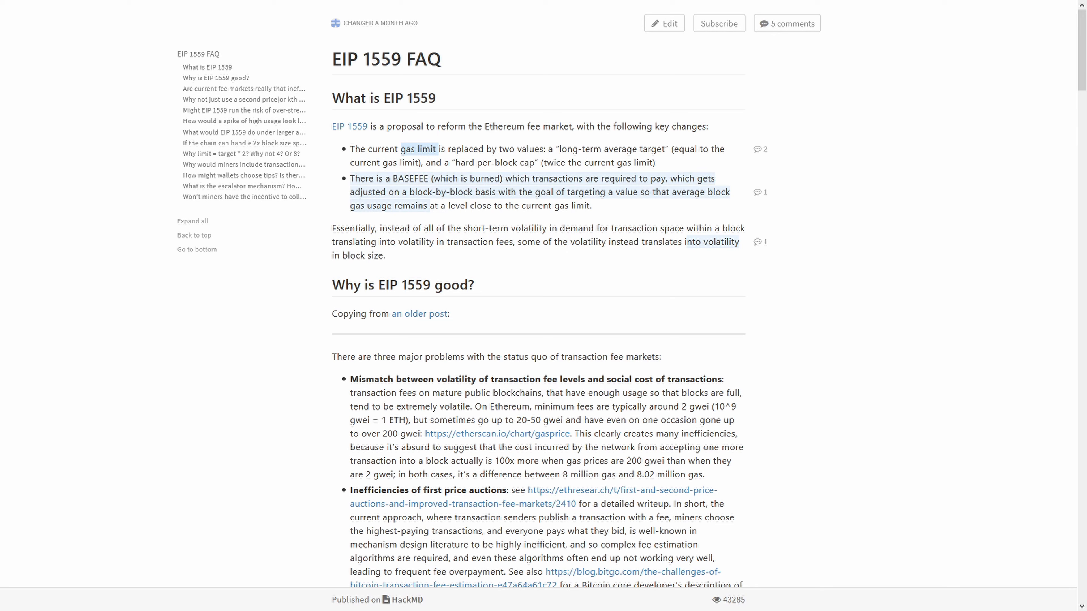
mouse_move(462, 127)
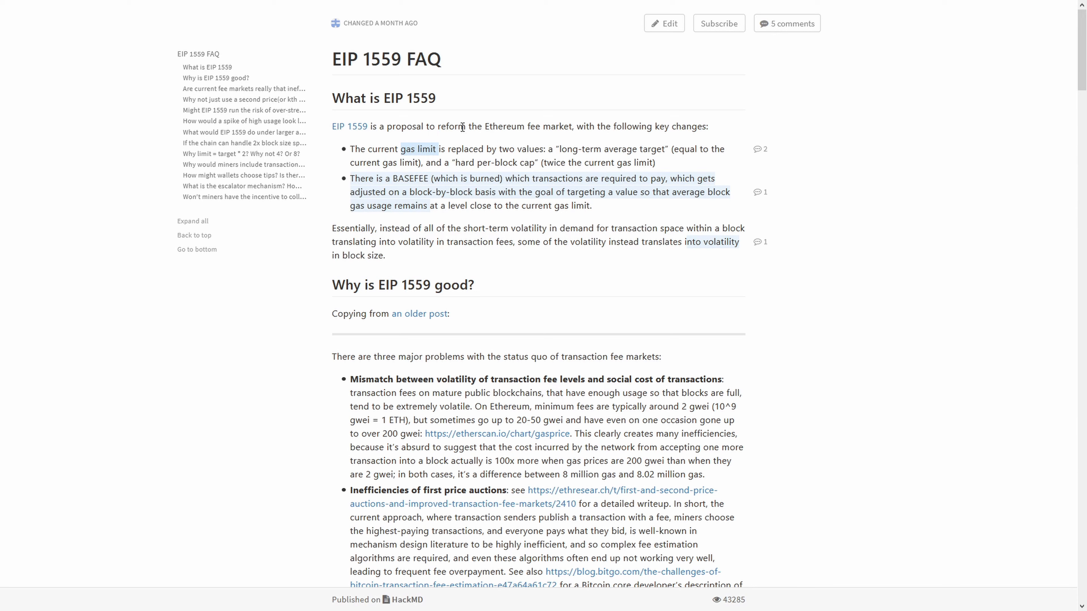
mouse_move(549, 127)
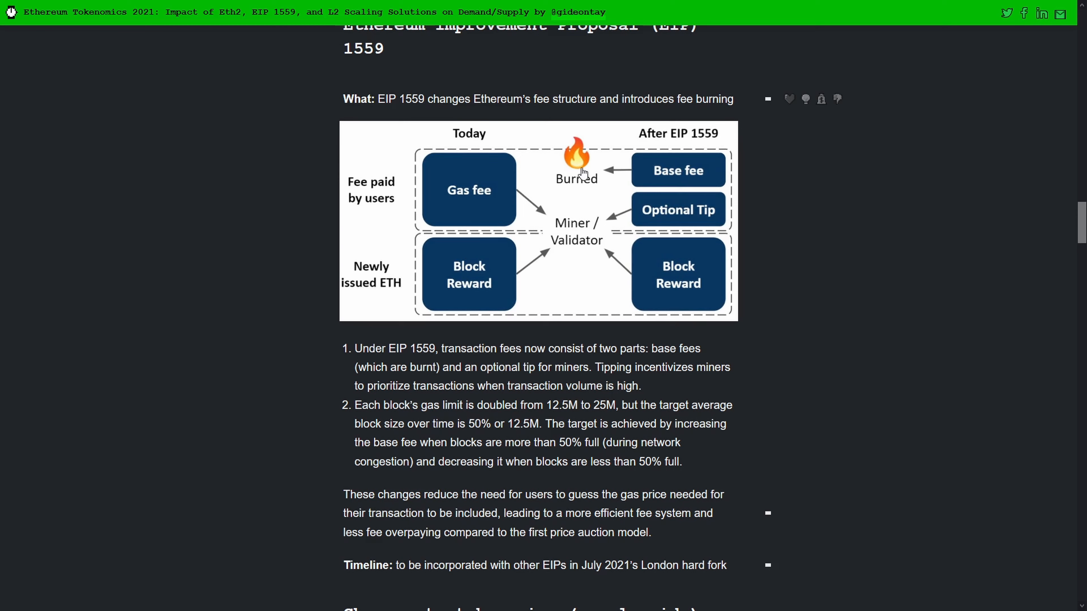
mouse_move(444, 182)
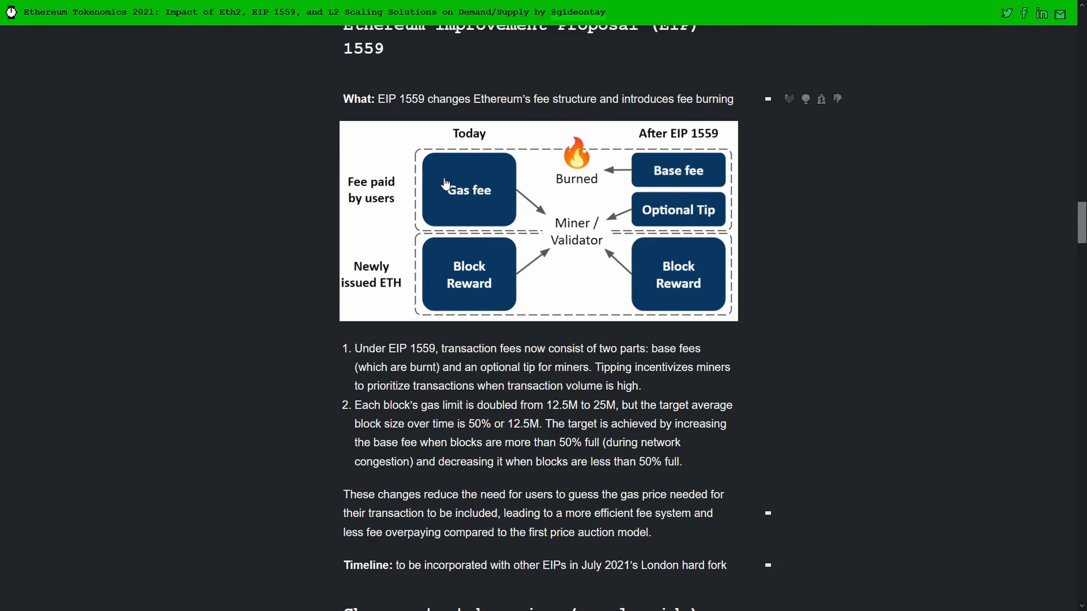
mouse_move(451, 145)
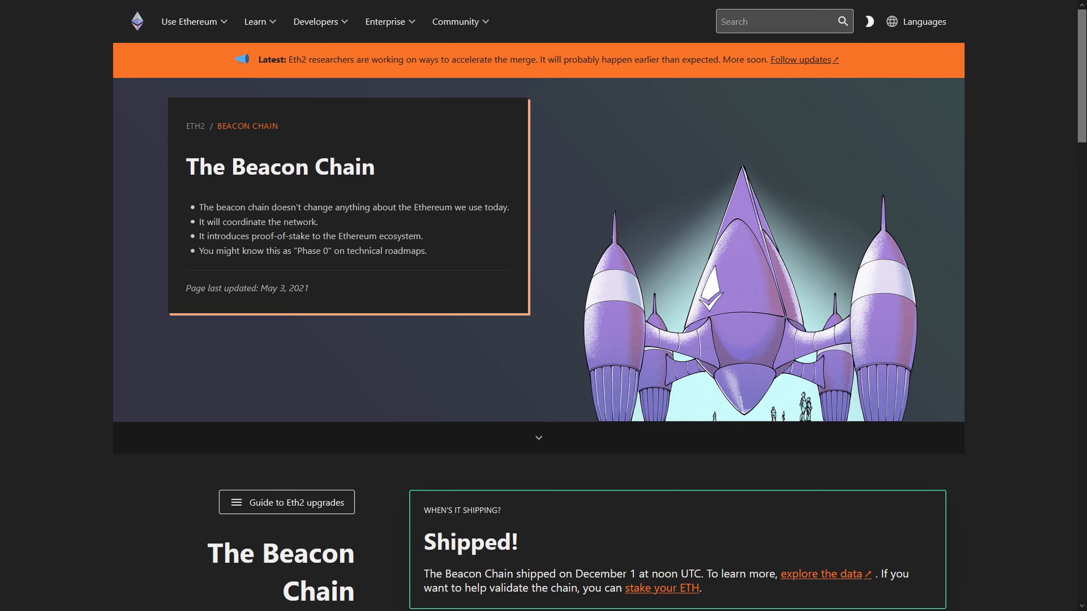
Switch to the ethereum.org Beacon Chain browser tab.
click(255, 21)
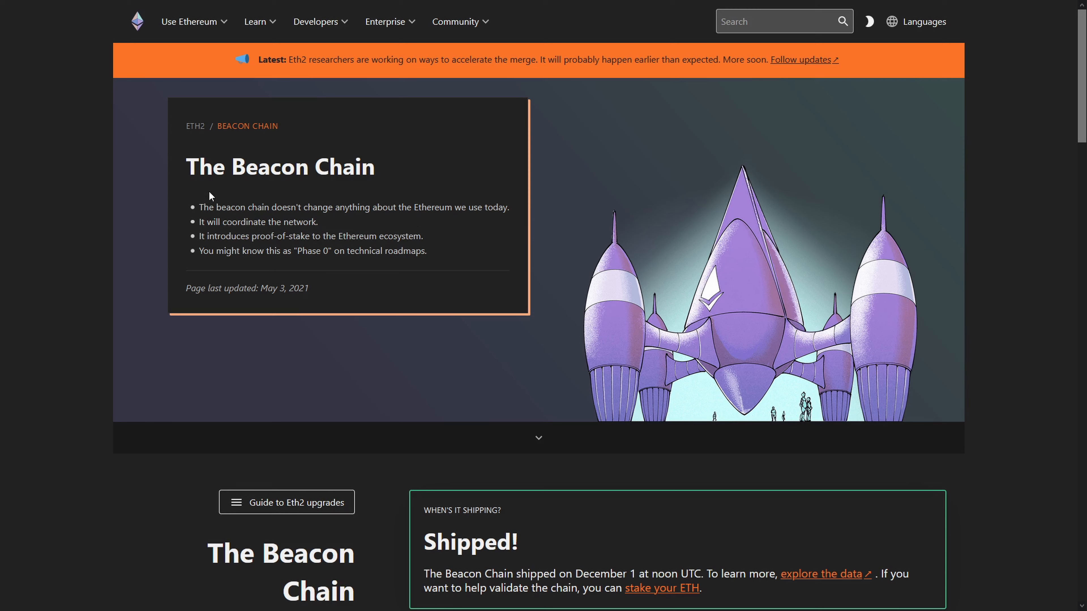
mouse_move(414, 205)
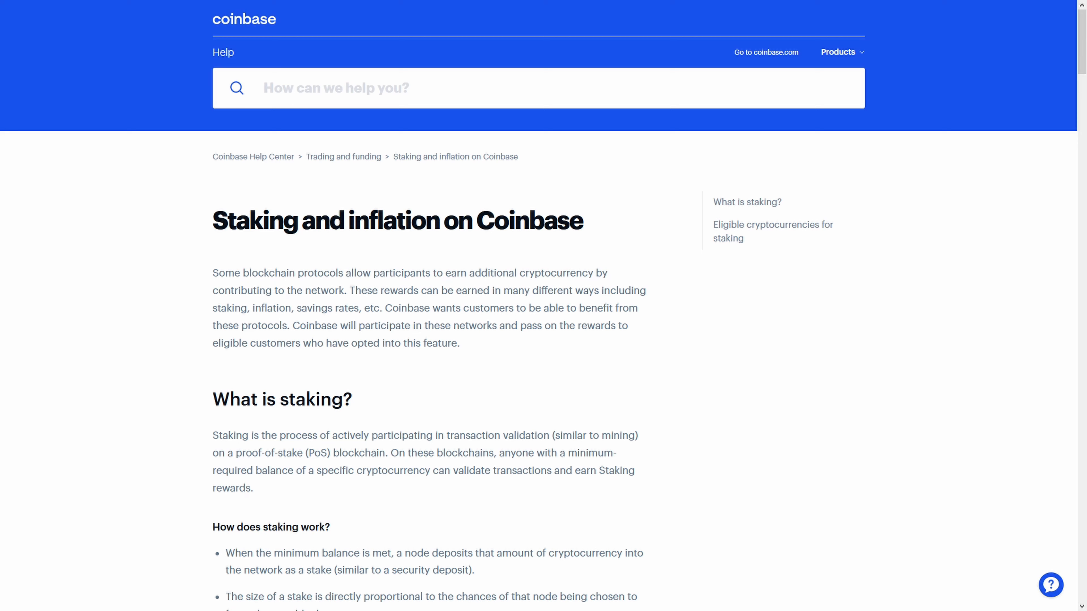
mouse_move(952, 216)
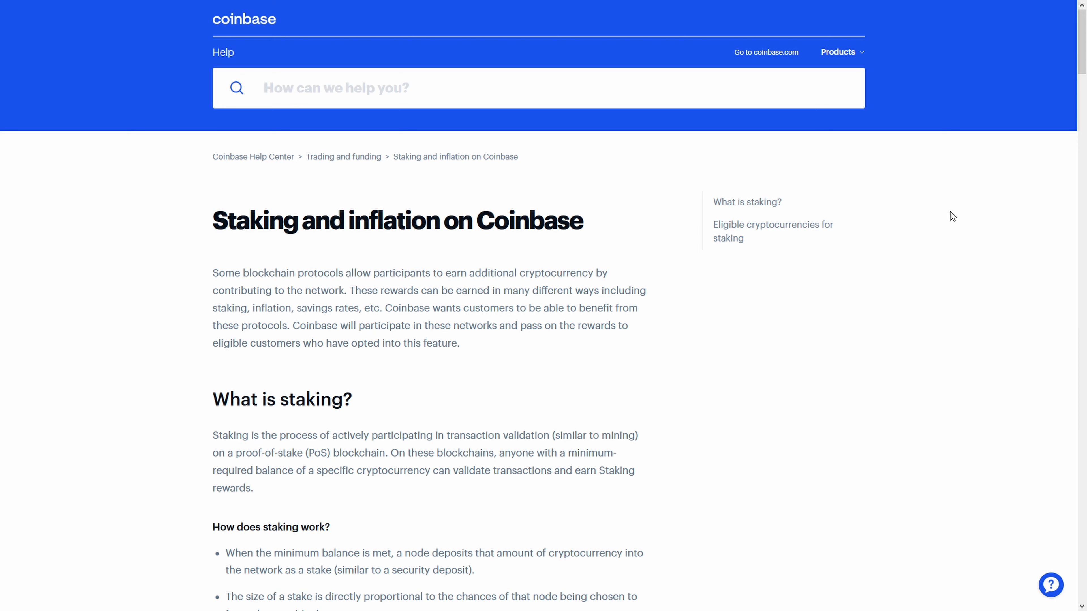
Highlight the proof-of-stake blockchains phrase in the Coinbase staking article.
drag(235, 453, 389, 453)
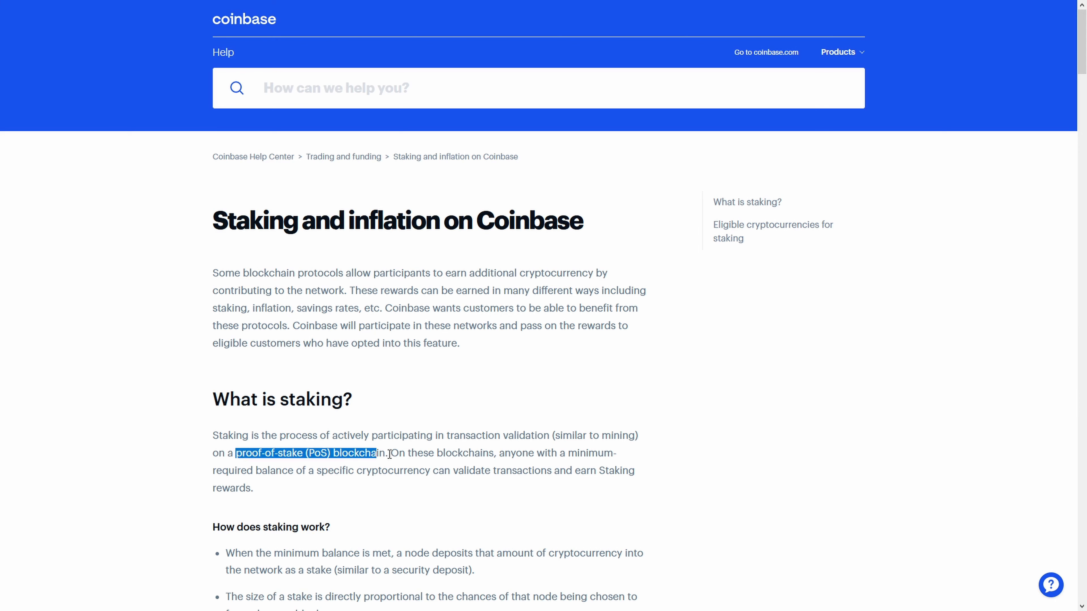
click(352, 415)
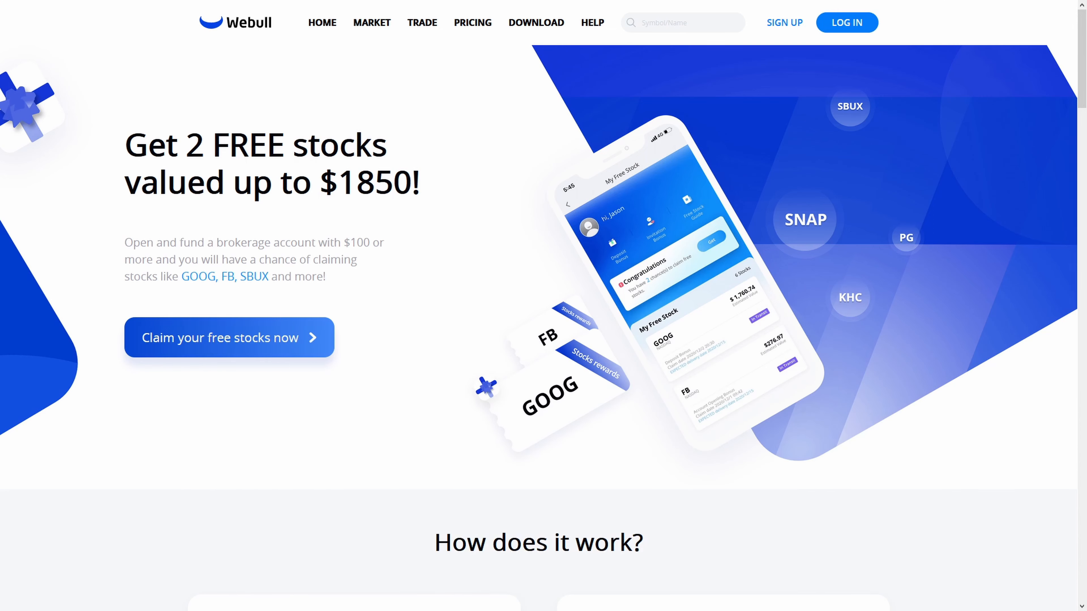
Scroll to the 'How are the reward stocks selected?' section of the Webull promo.
scroll(down, 3)
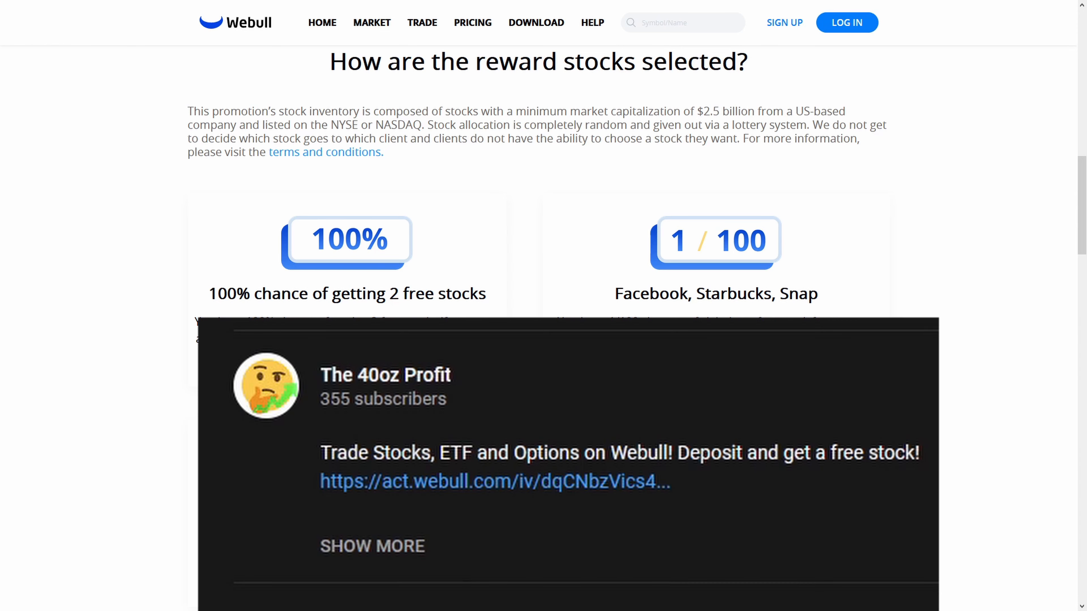
mouse_move(473, 500)
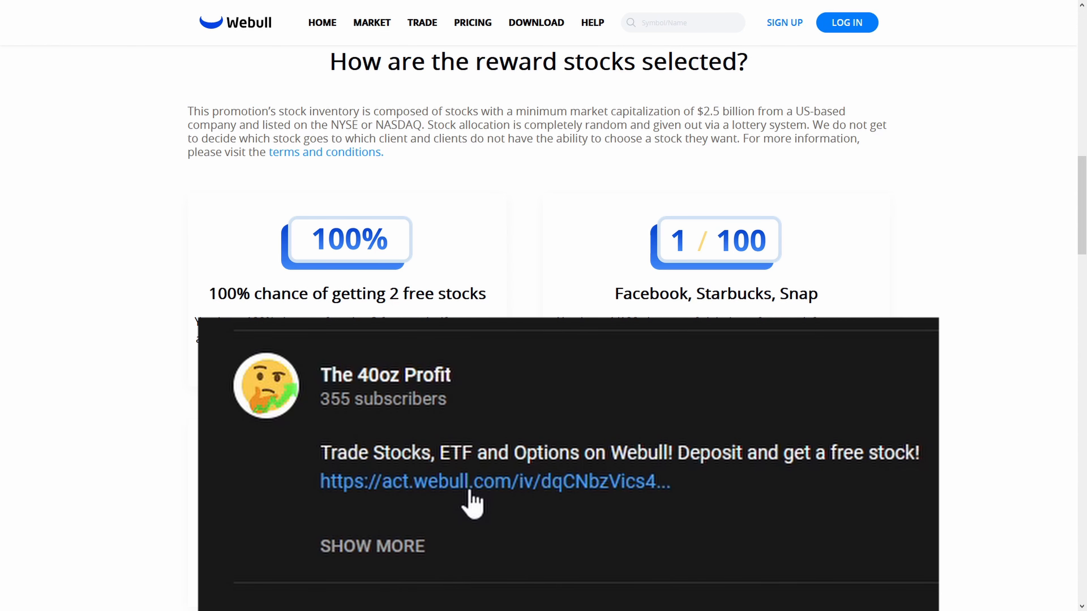